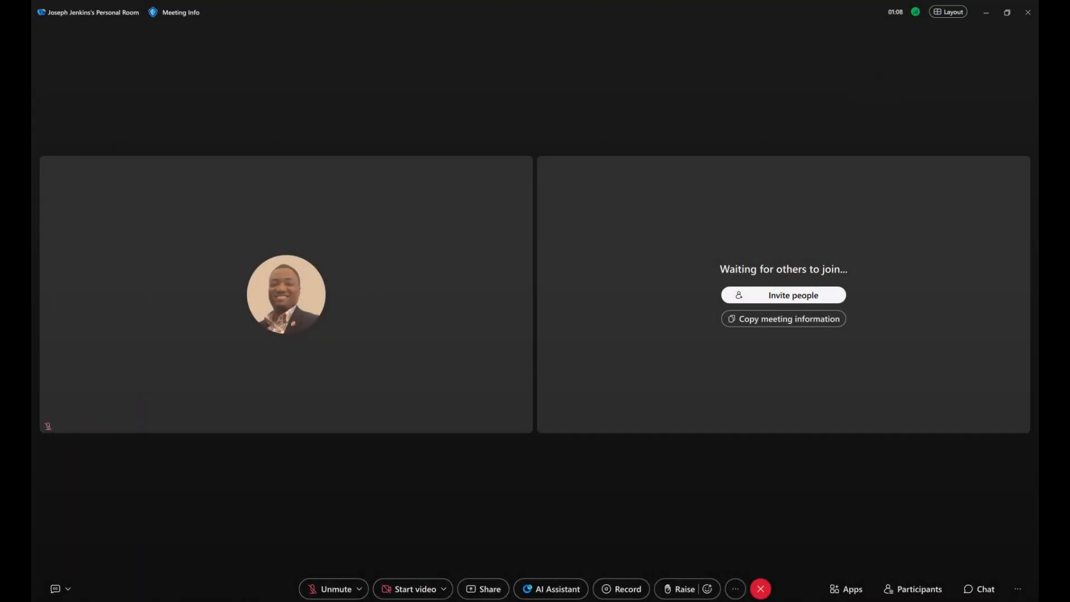
Step: Check the meeting's link and dial-in details, then dismiss them
click(181, 13)
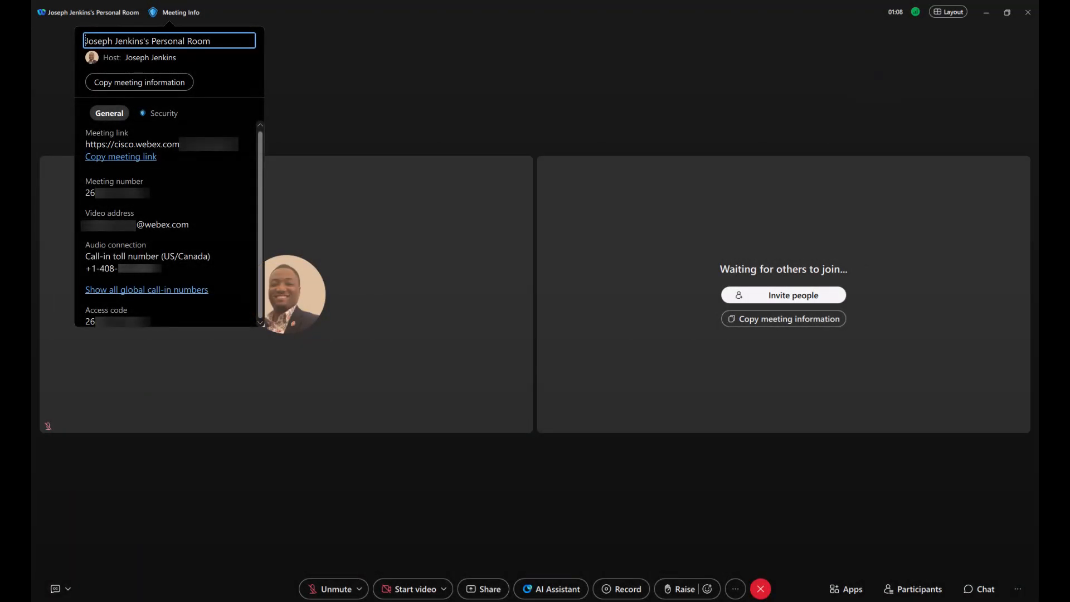
click(948, 11)
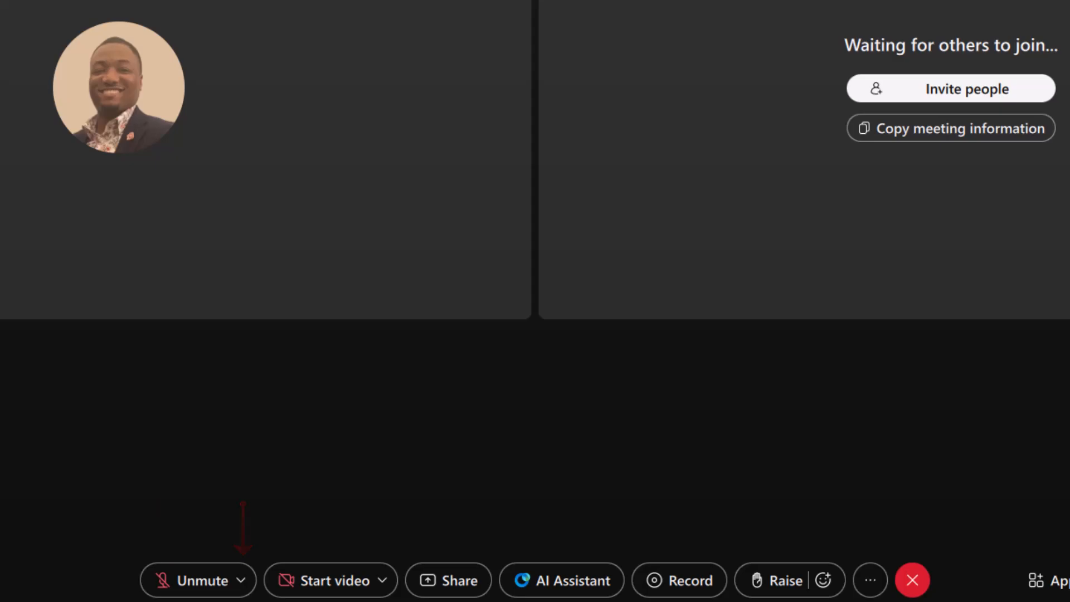
Step: Review the camera choices and virtual background in video settings, then close them
click(241, 579)
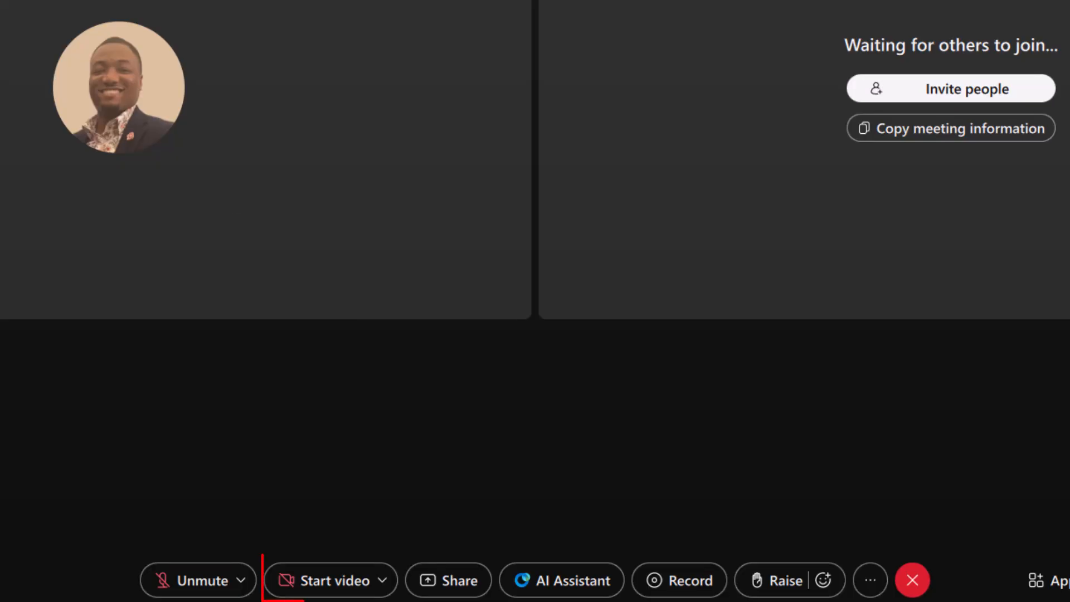
mouse_move(332, 581)
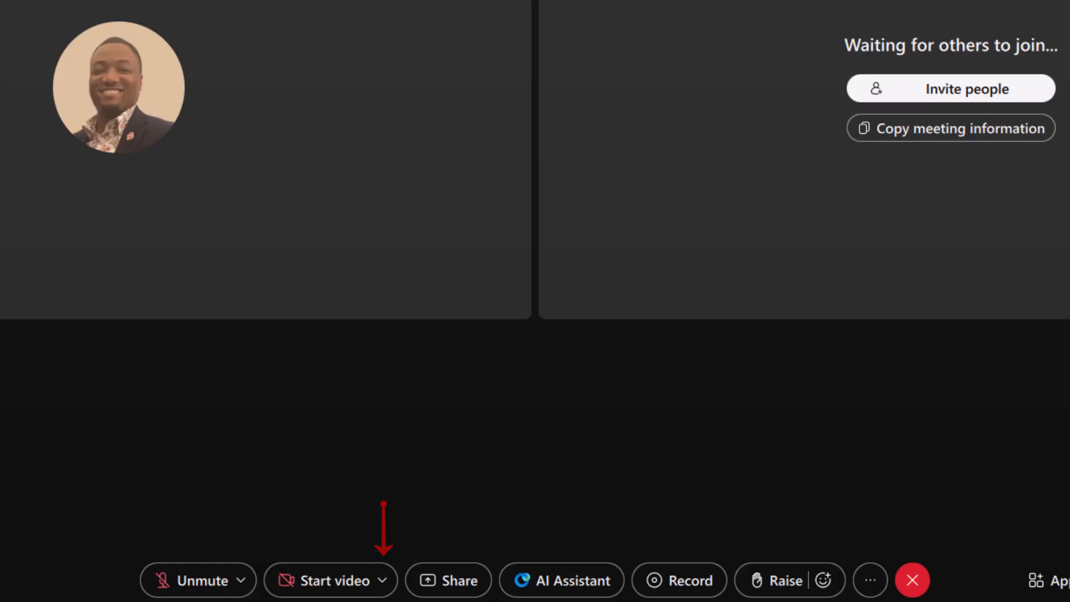
click(382, 580)
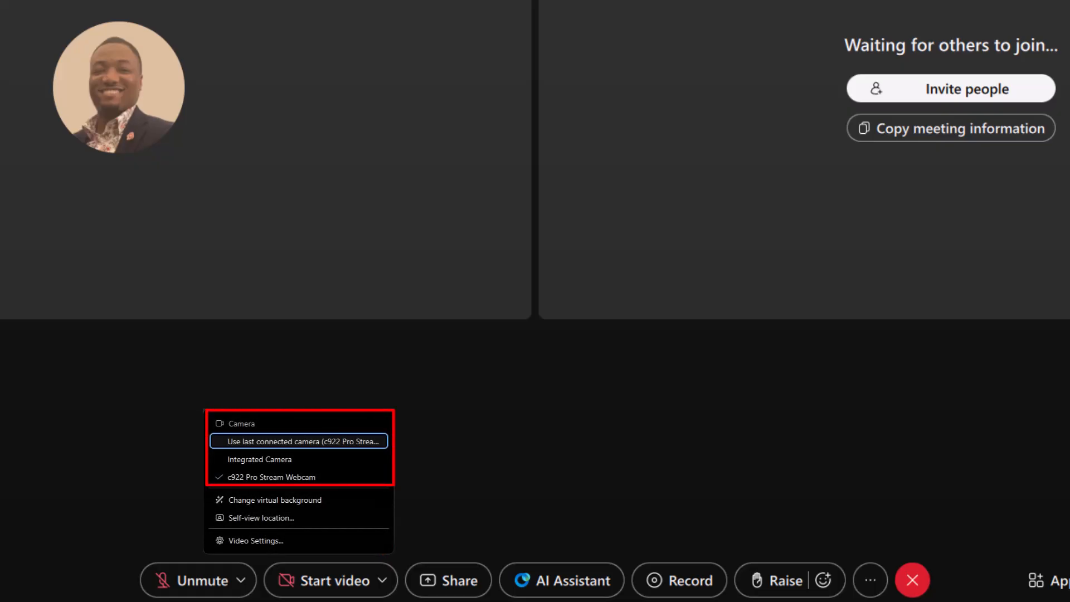
mouse_move(274, 500)
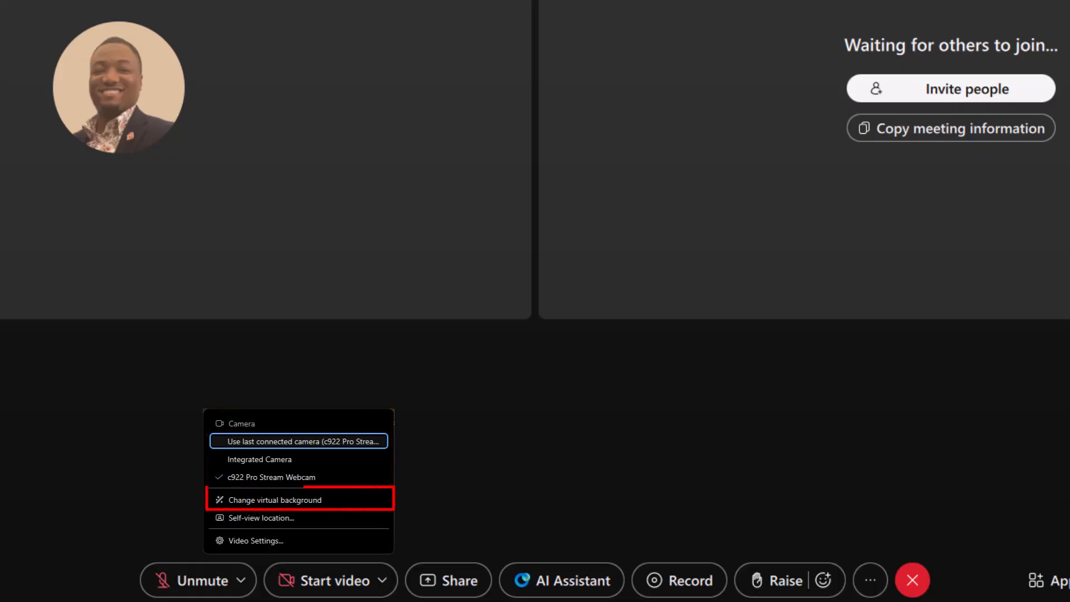
click(256, 541)
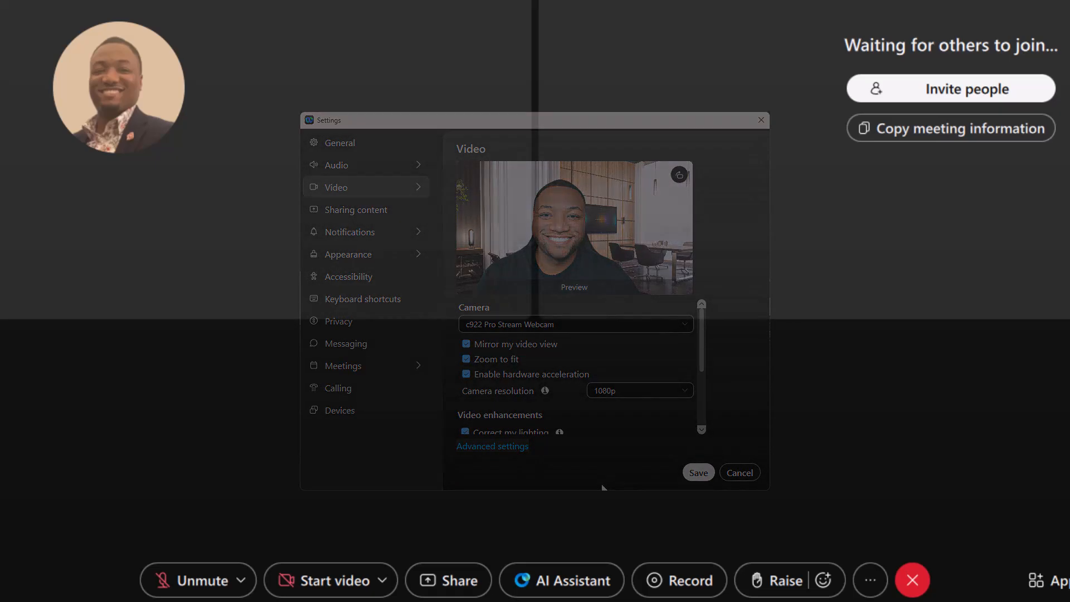
click(739, 472)
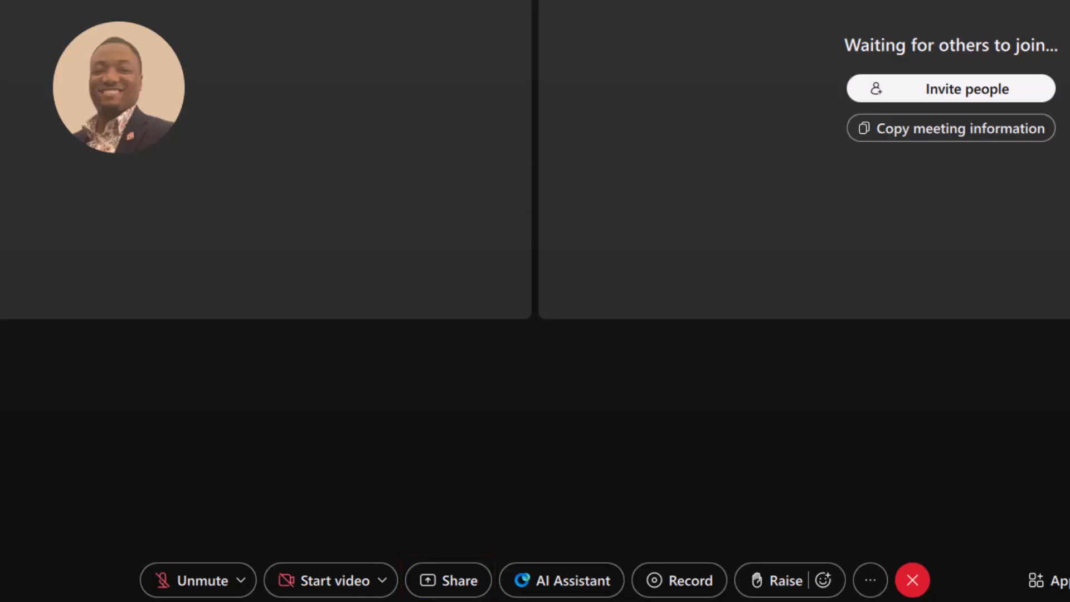
Step: Start setting up breakout sessions, then cancel the Create breakout sessions dialog
click(449, 580)
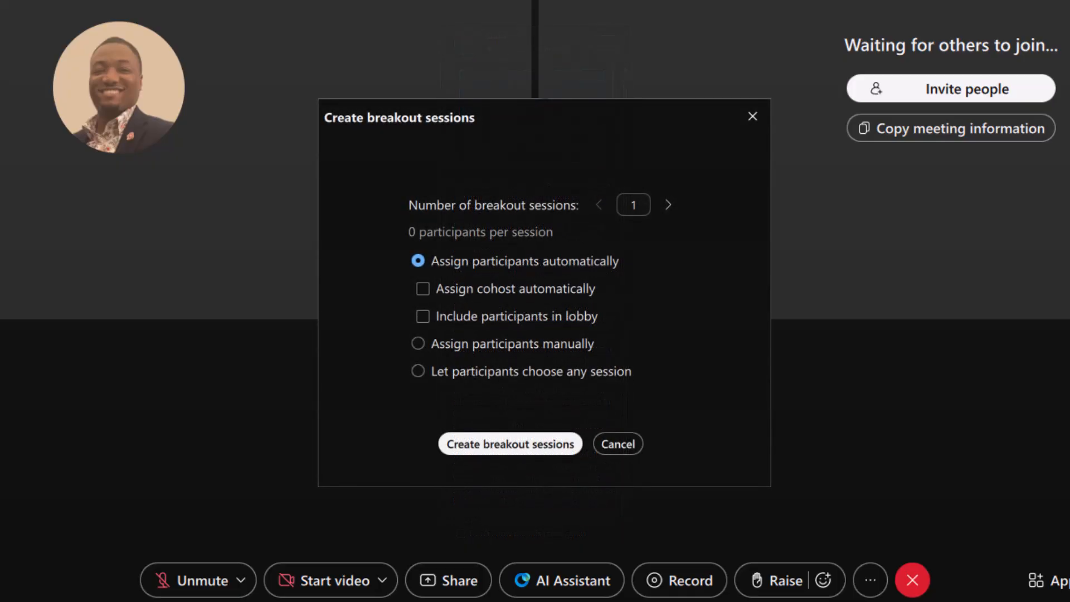
click(449, 580)
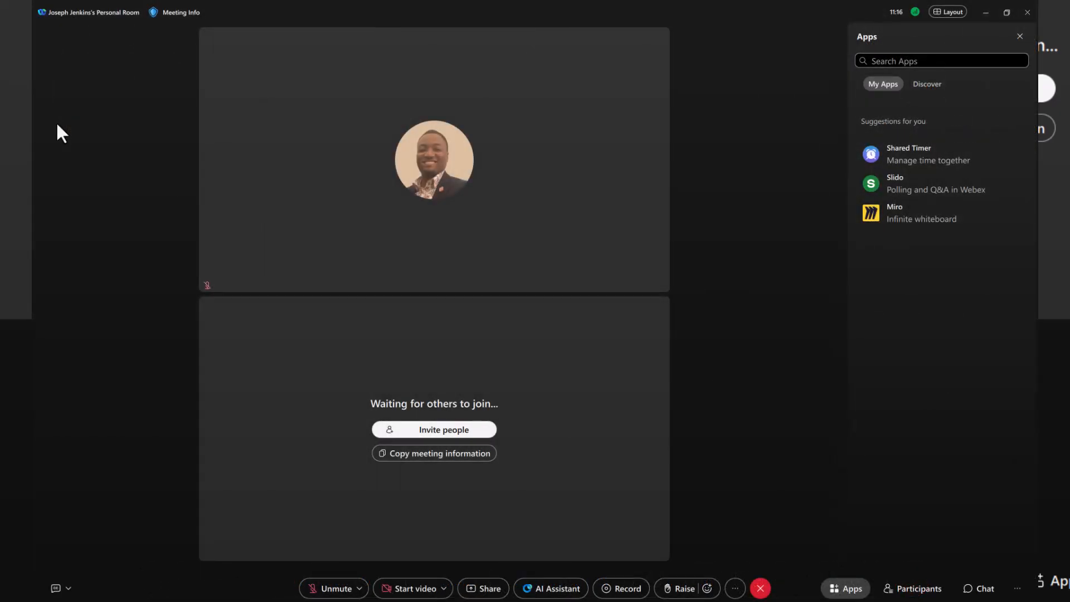
click(489, 588)
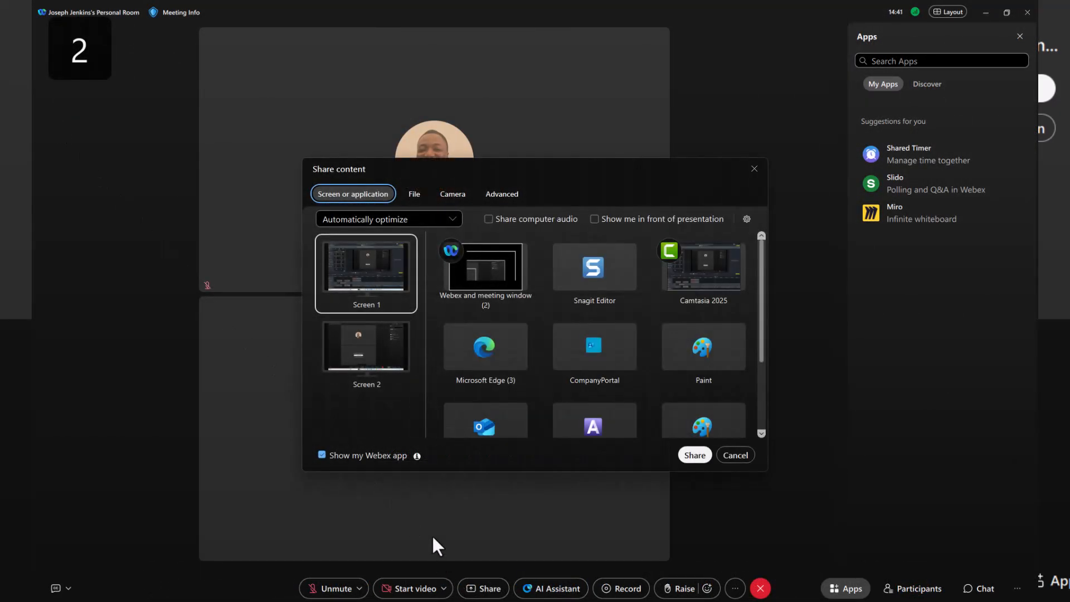
click(413, 194)
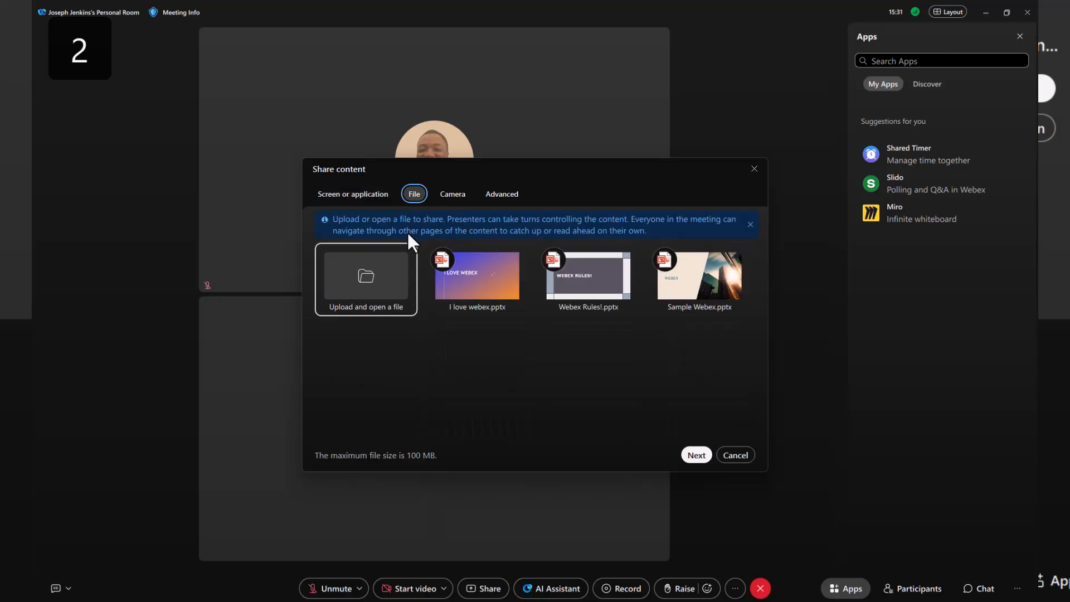
mouse_move(380, 294)
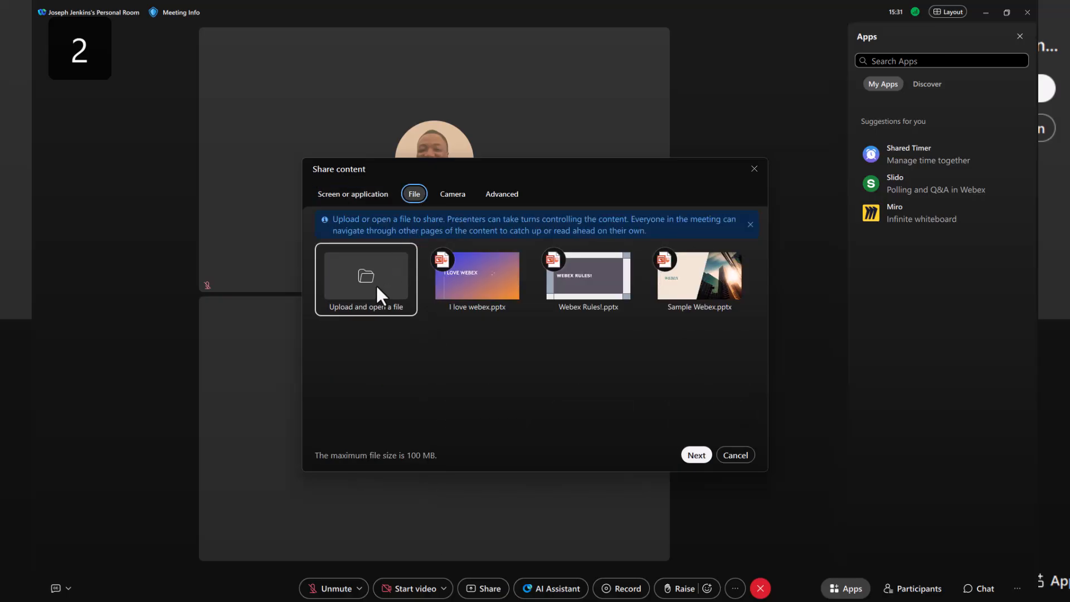
click(366, 278)
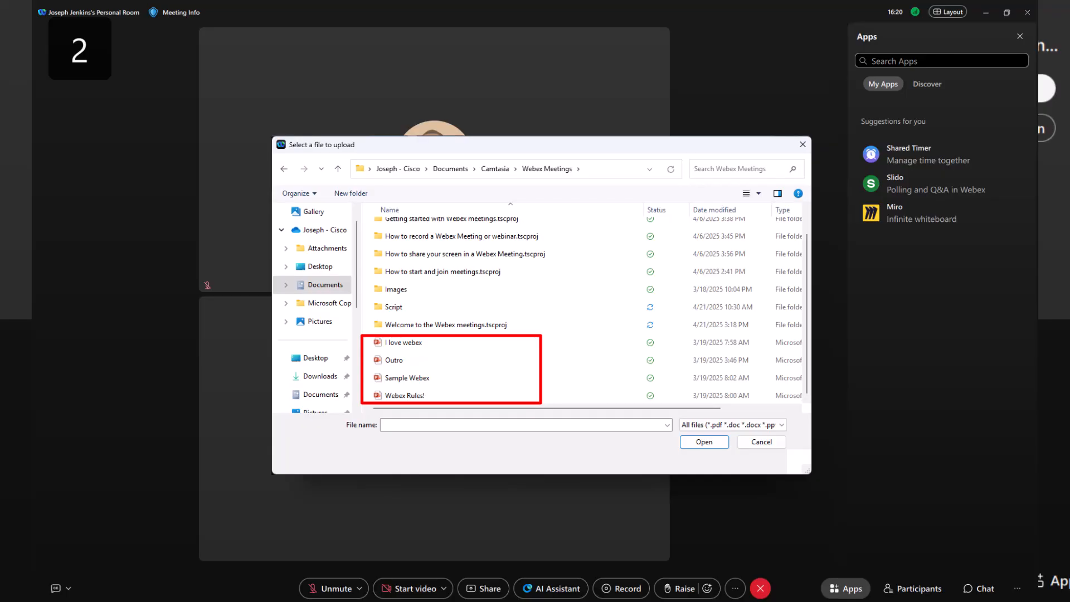
click(760, 441)
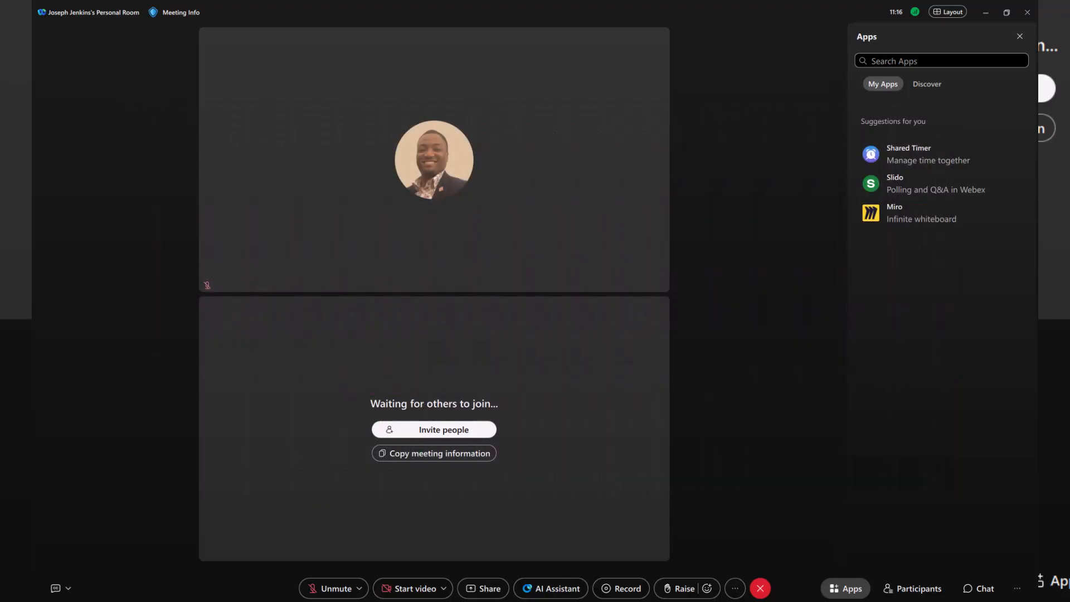
click(487, 589)
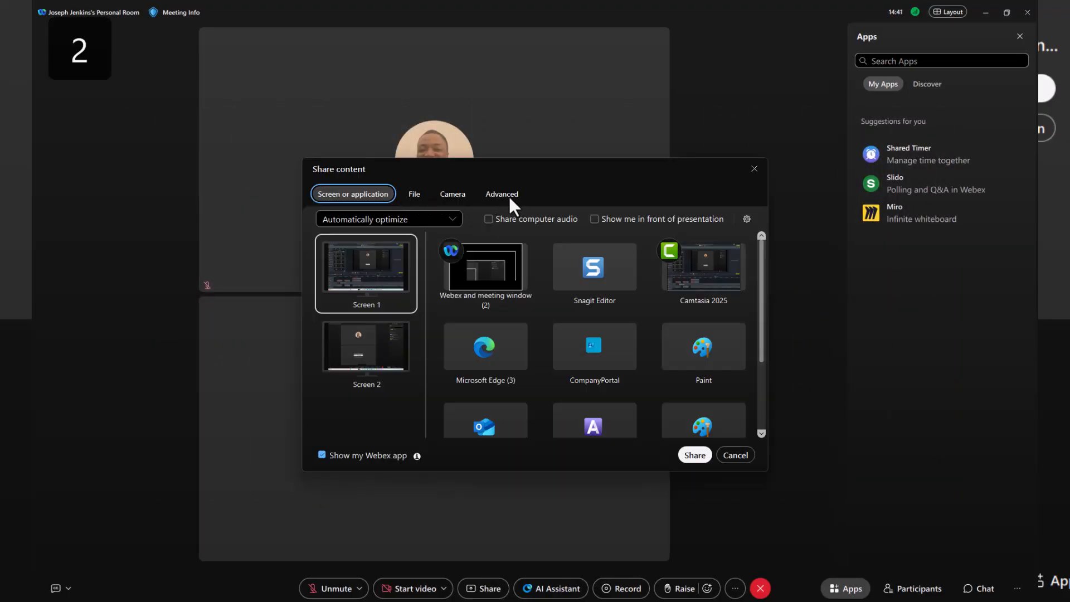
click(500, 194)
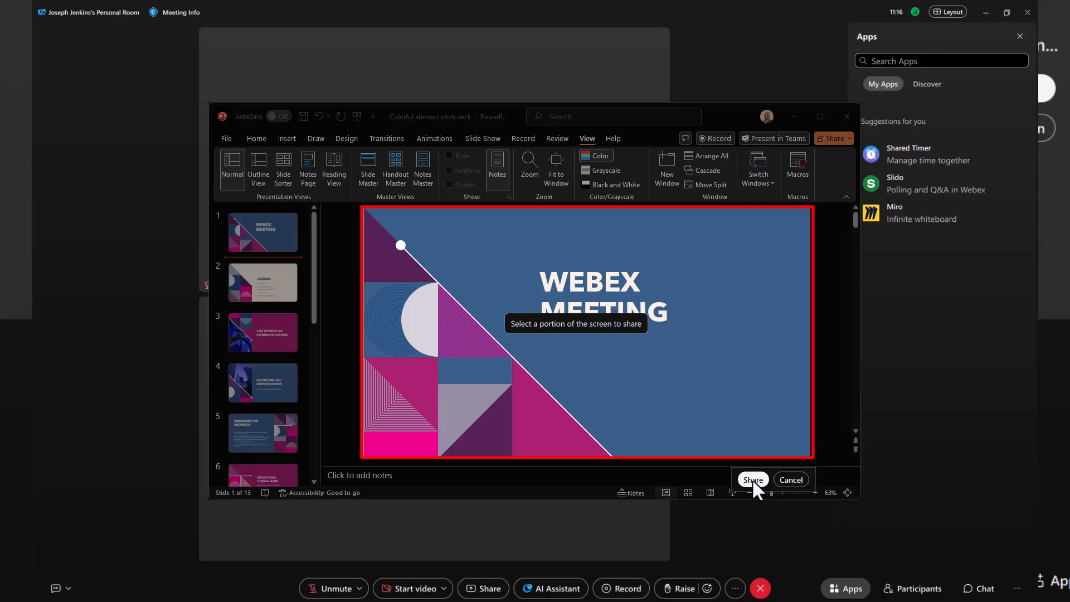
click(790, 479)
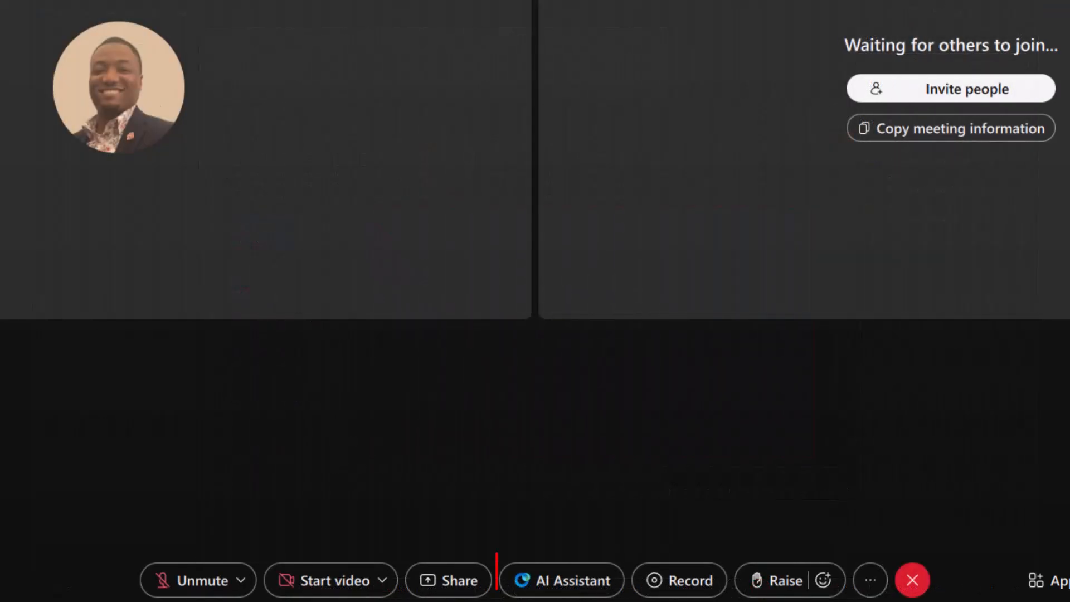
click(561, 581)
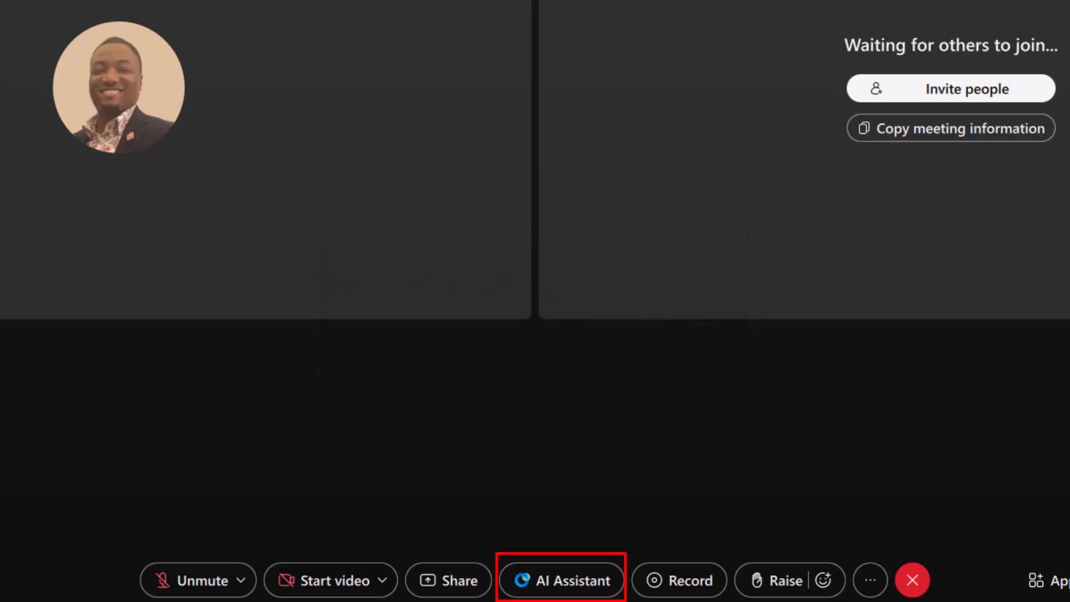
click(561, 581)
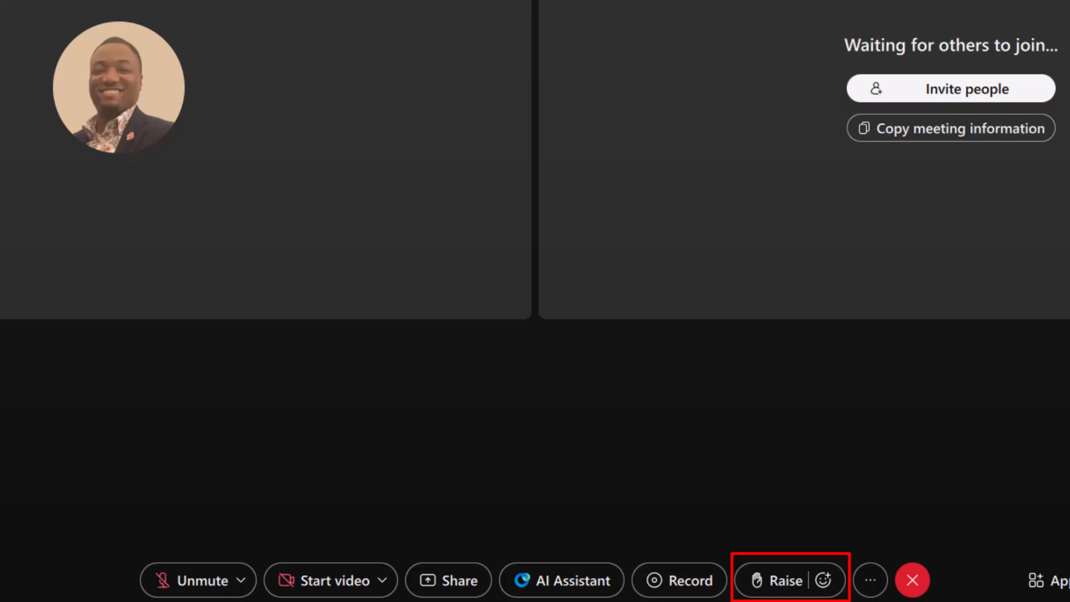
Step: Preview the reactions palette, then bring up the More options menu of meeting controls
click(823, 580)
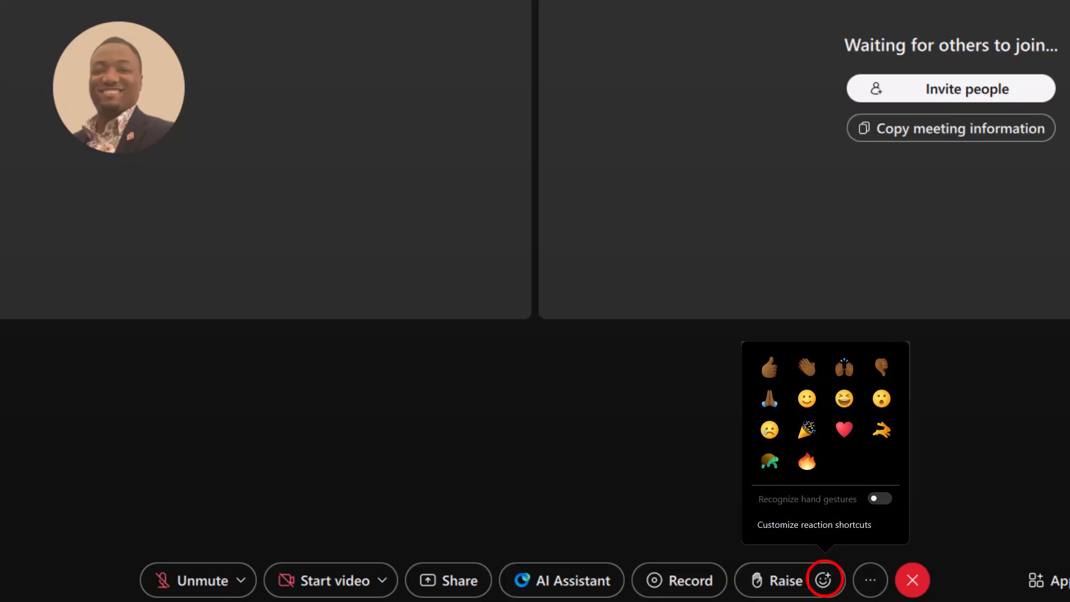
click(870, 579)
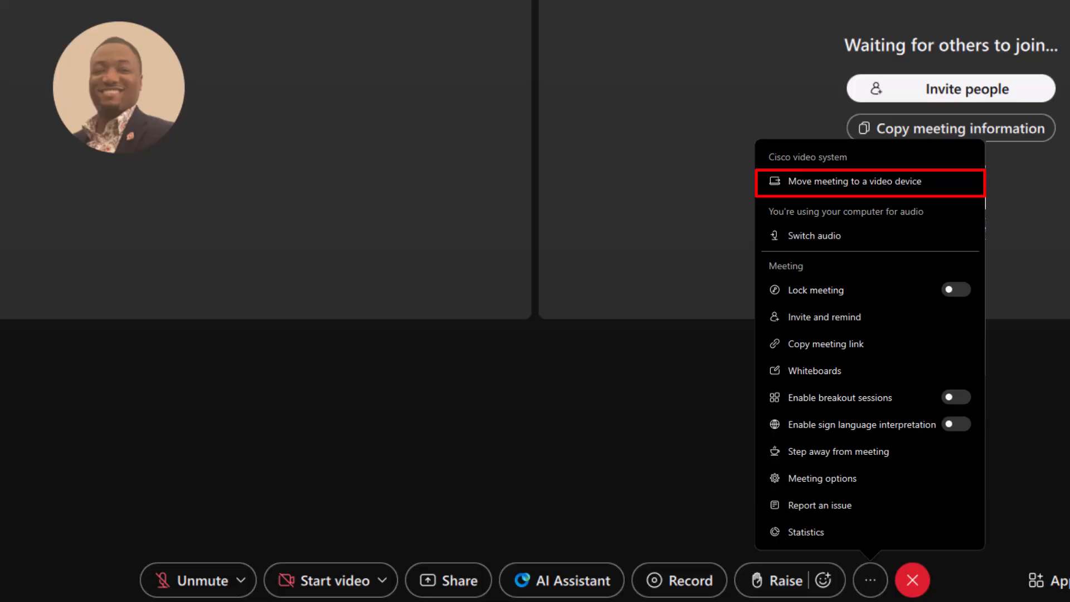
mouse_move(814, 236)
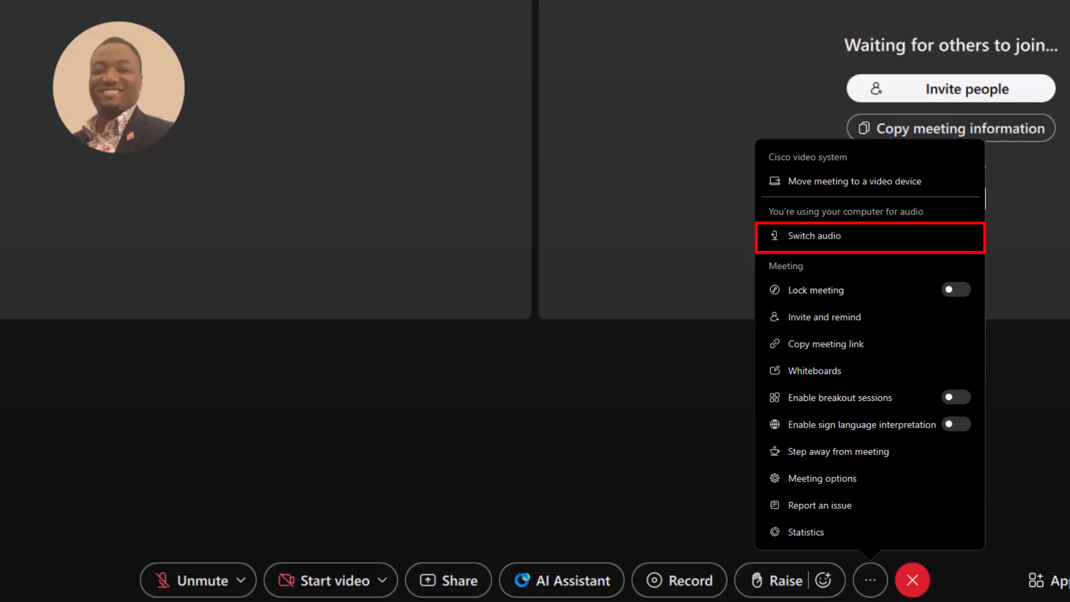
mouse_move(816, 290)
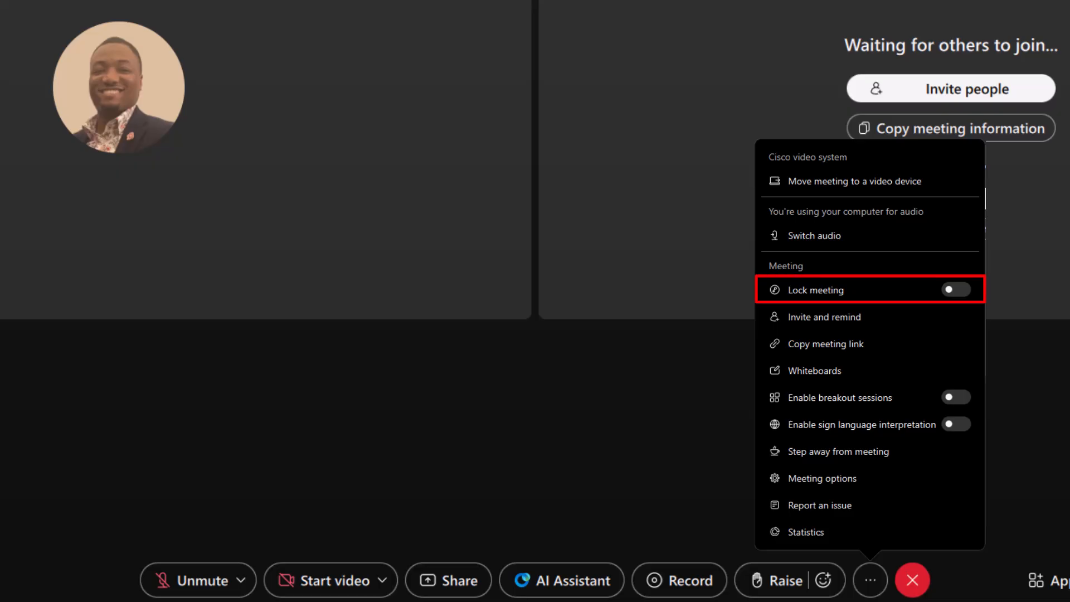
mouse_move(824, 316)
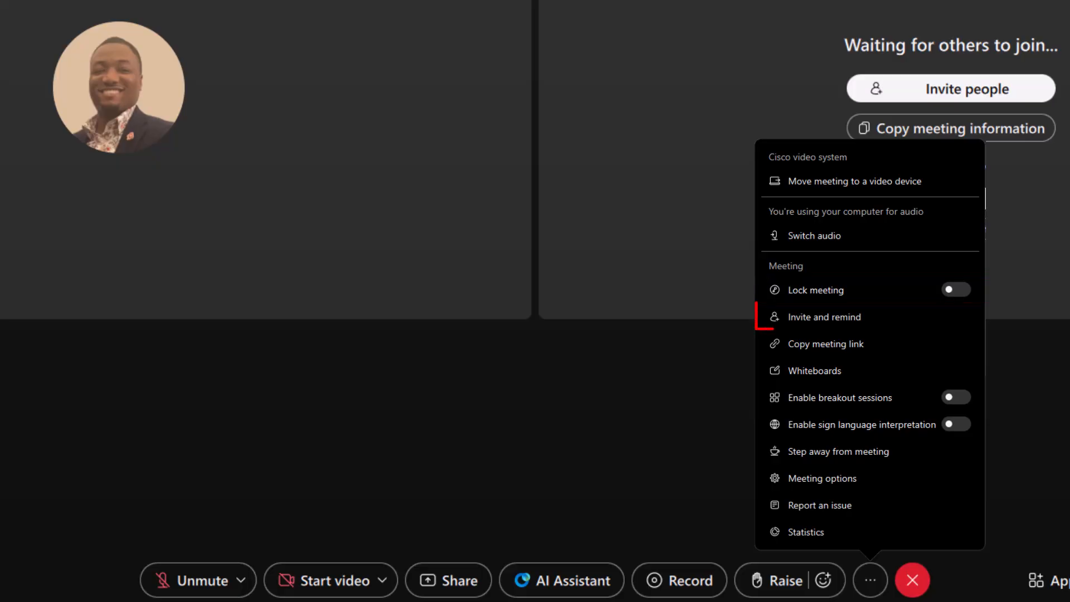
mouse_move(824, 316)
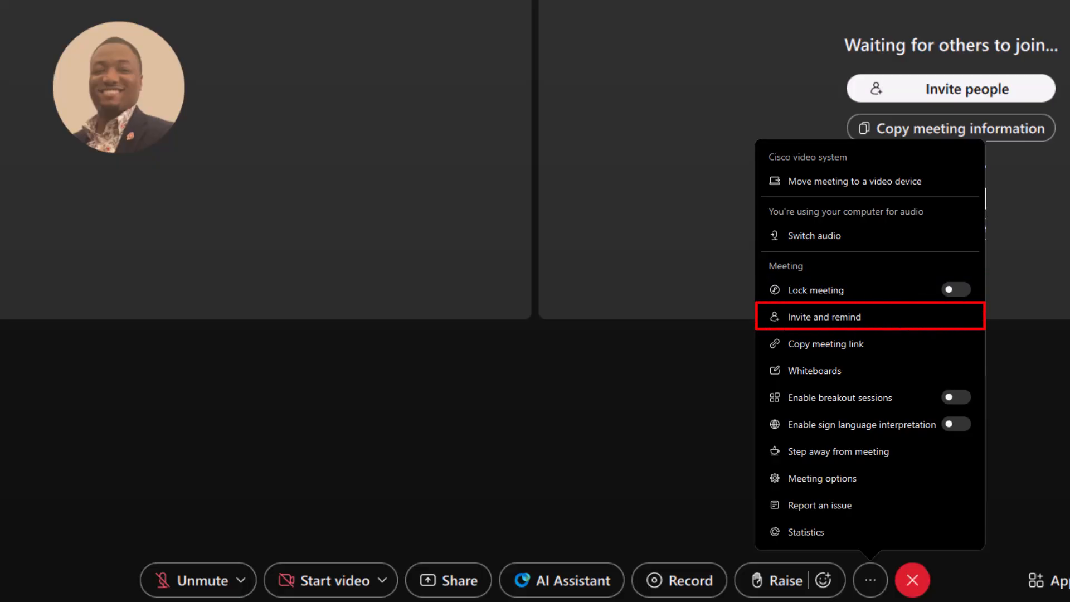
mouse_move(825, 344)
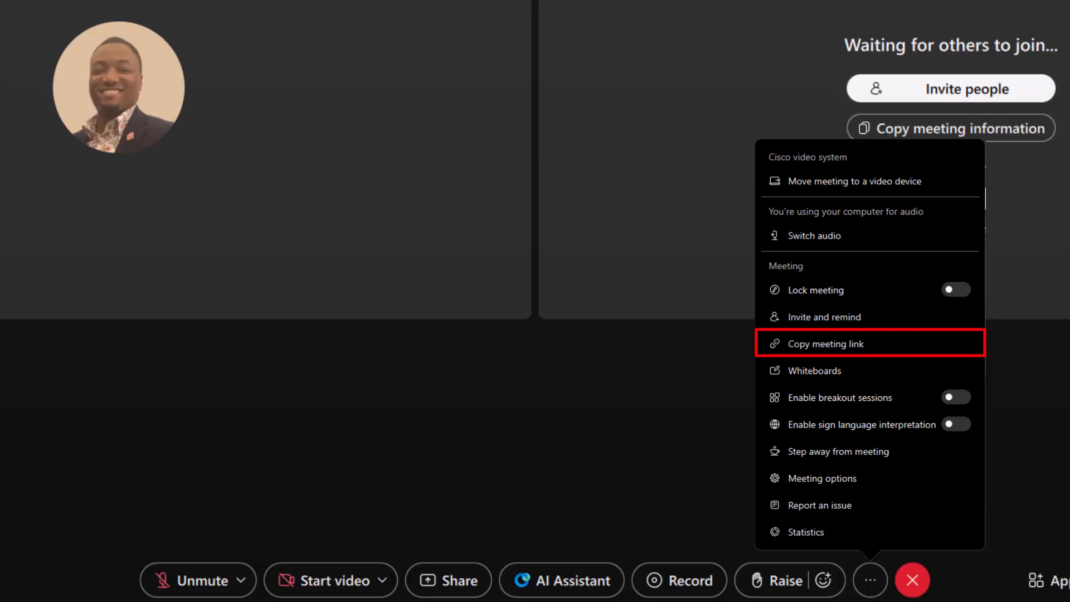
mouse_move(814, 370)
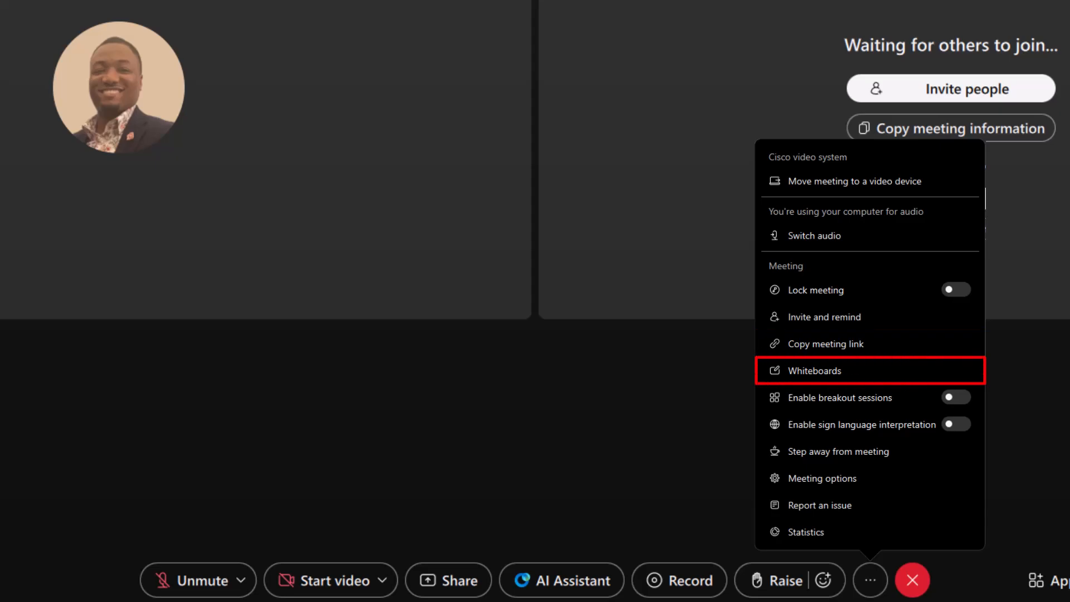
Step: Open My whiteboards from More options, listing a new whiteboard and three saved ones
click(814, 370)
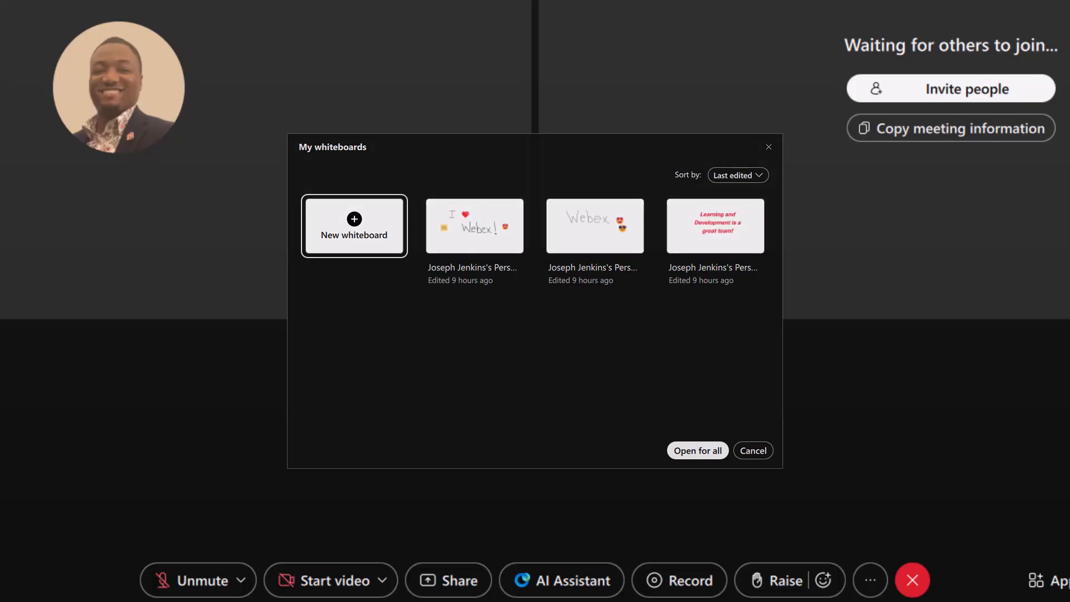
click(869, 580)
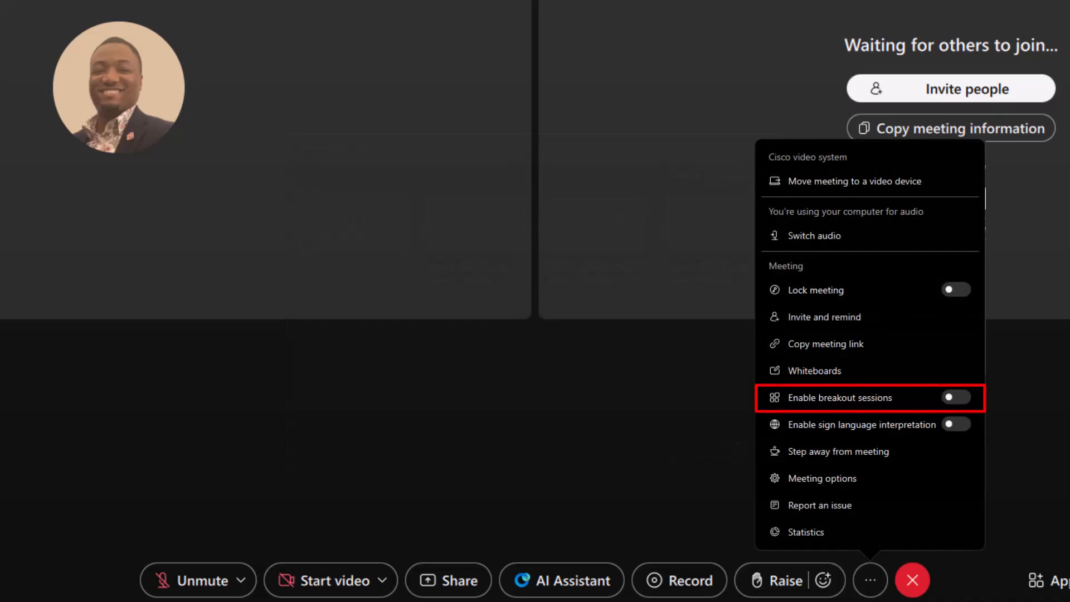
click(954, 397)
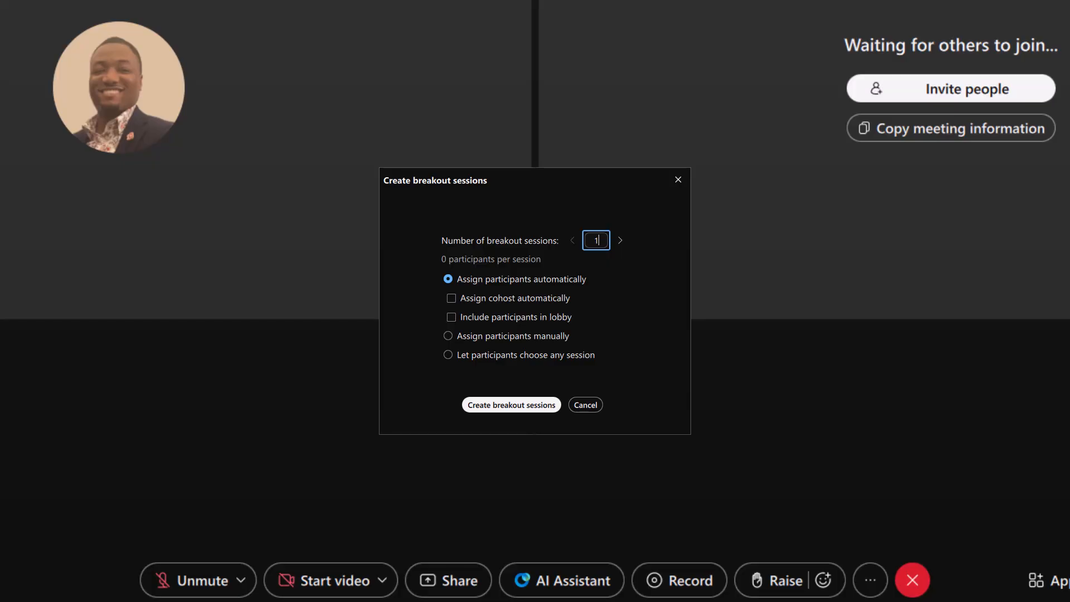
click(870, 580)
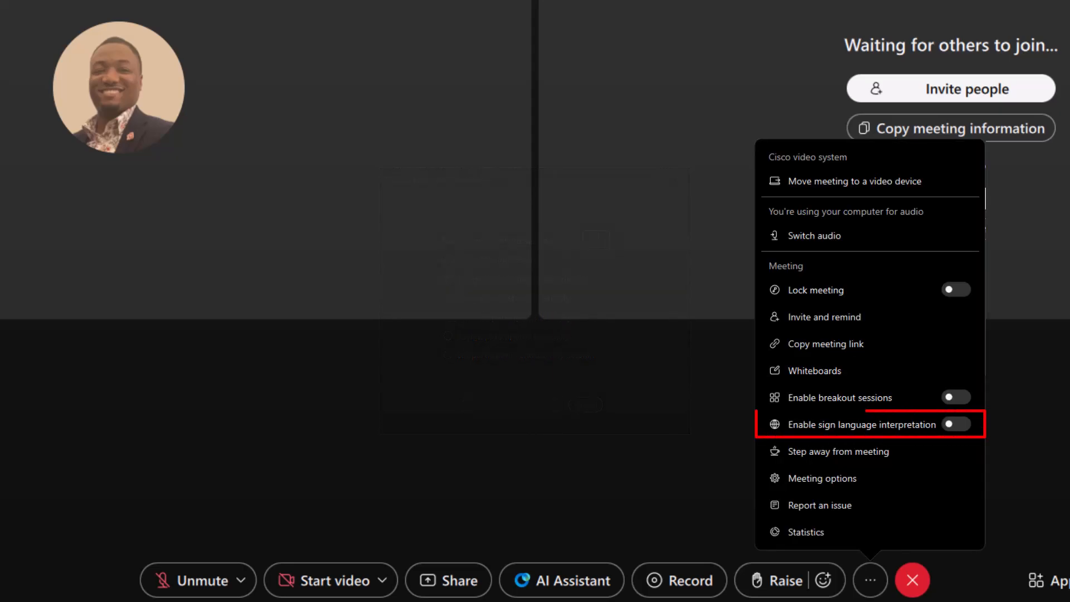
click(955, 424)
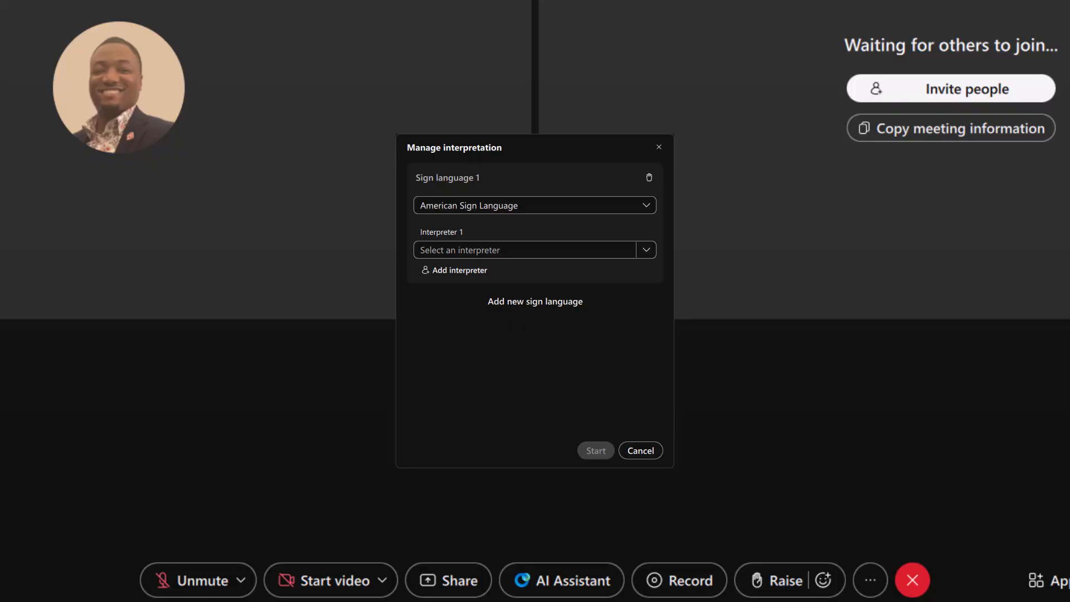
click(871, 580)
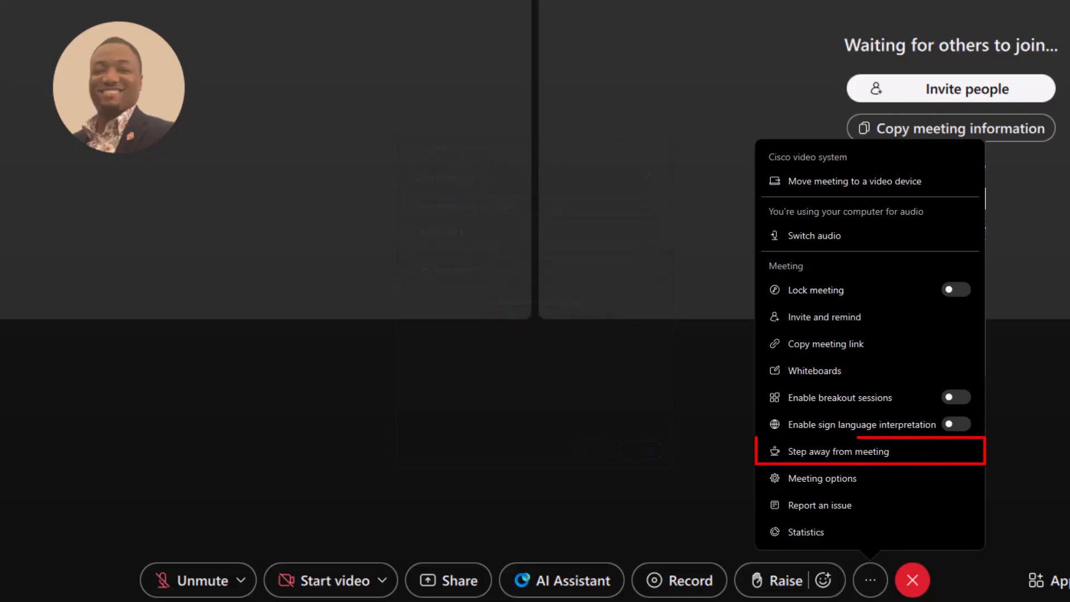
click(838, 452)
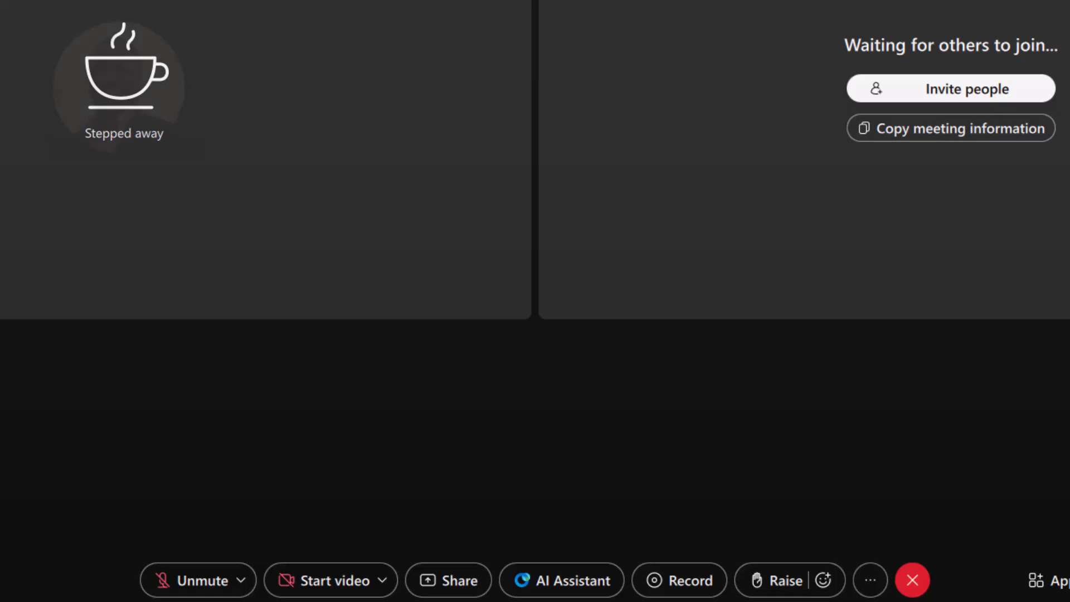
click(870, 579)
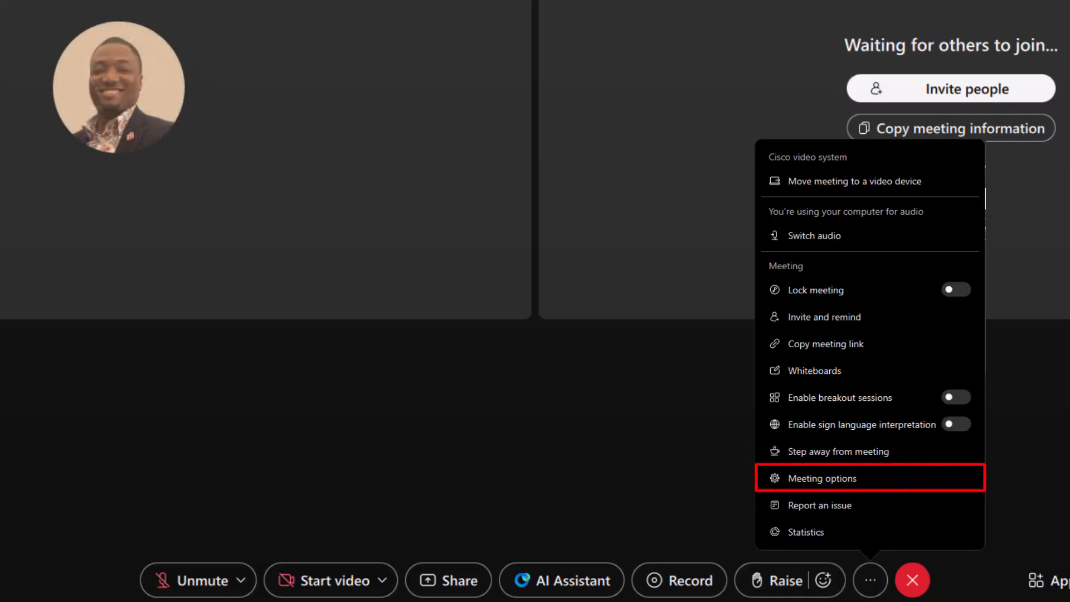
click(822, 478)
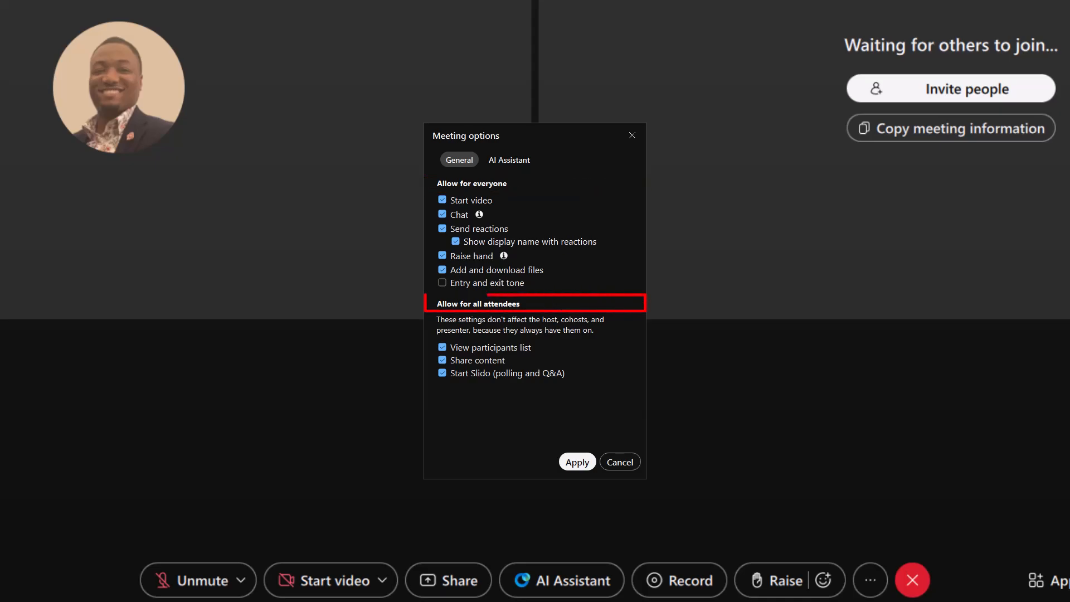
click(508, 159)
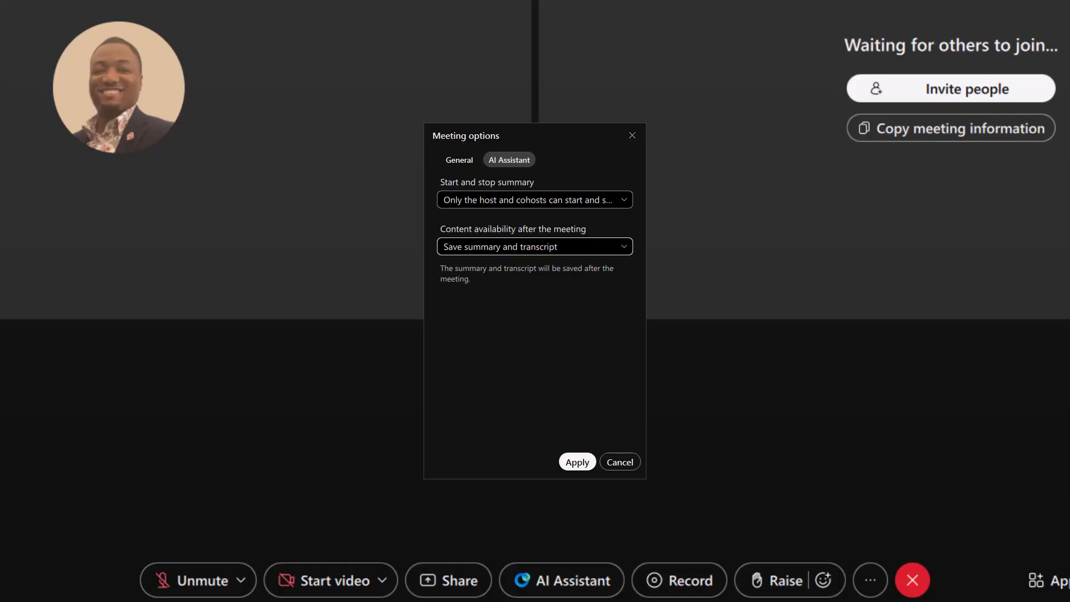
click(870, 580)
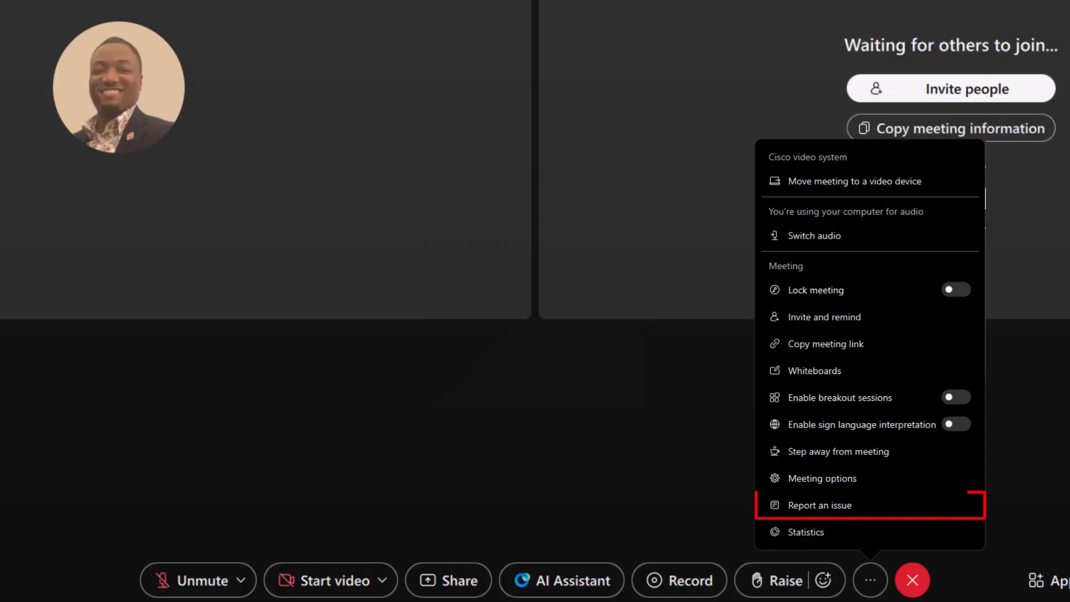
Step: View call Statistics in the Diagnostics window via Report an issue, then close it
click(818, 505)
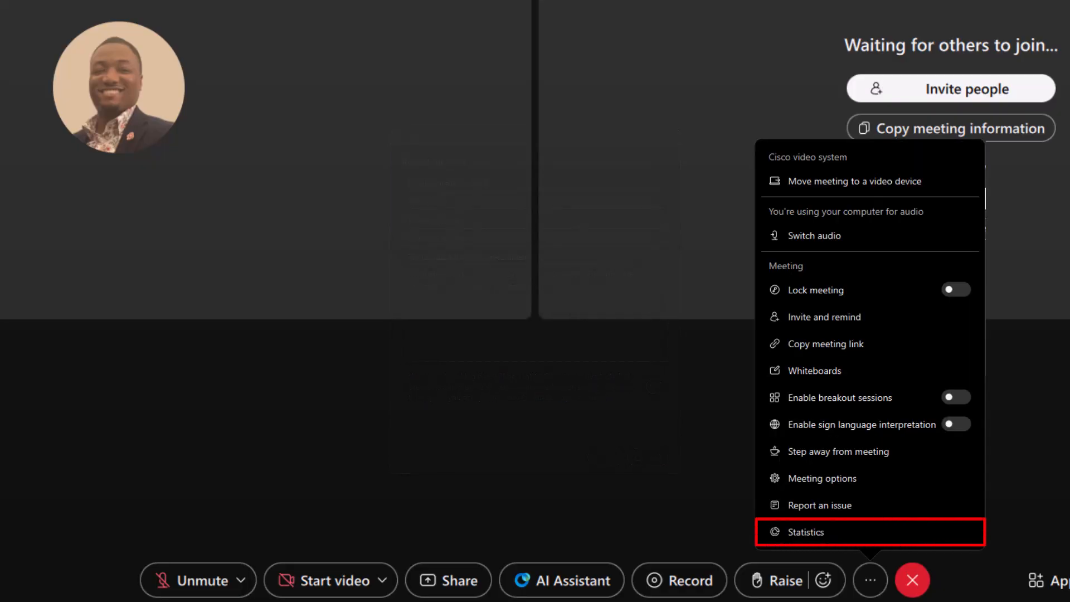
click(805, 532)
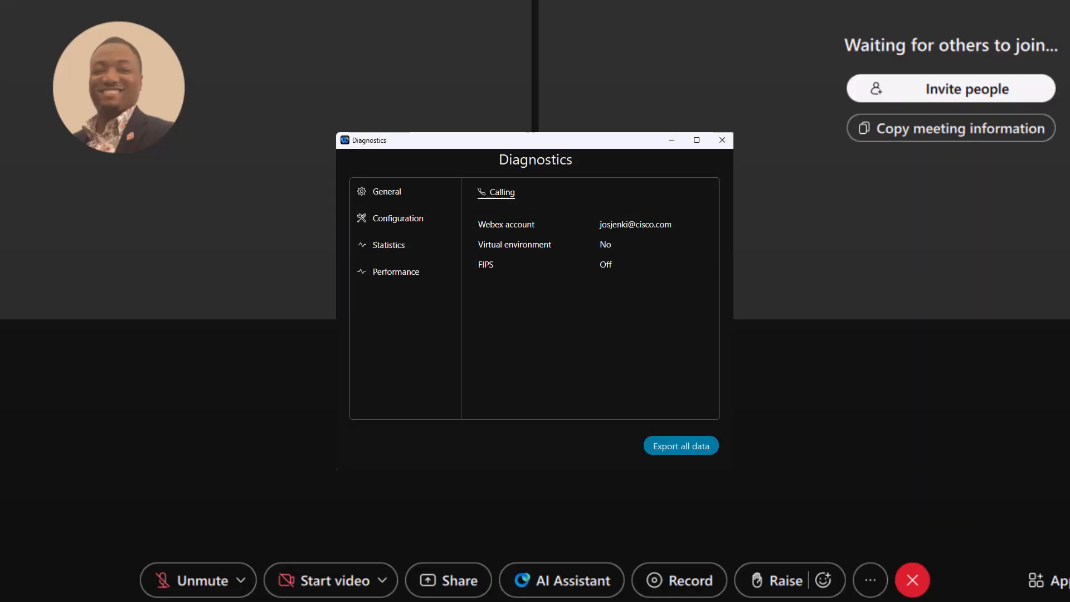
click(721, 141)
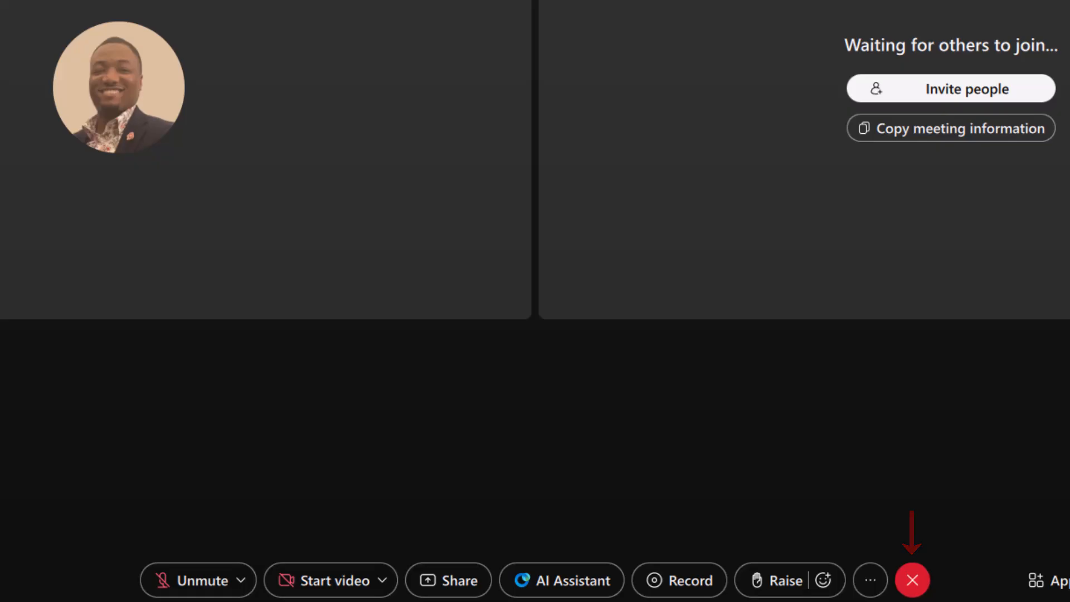
Step: Share the Webex window and review its Stop, Pause and annotation sharing options
click(846, 589)
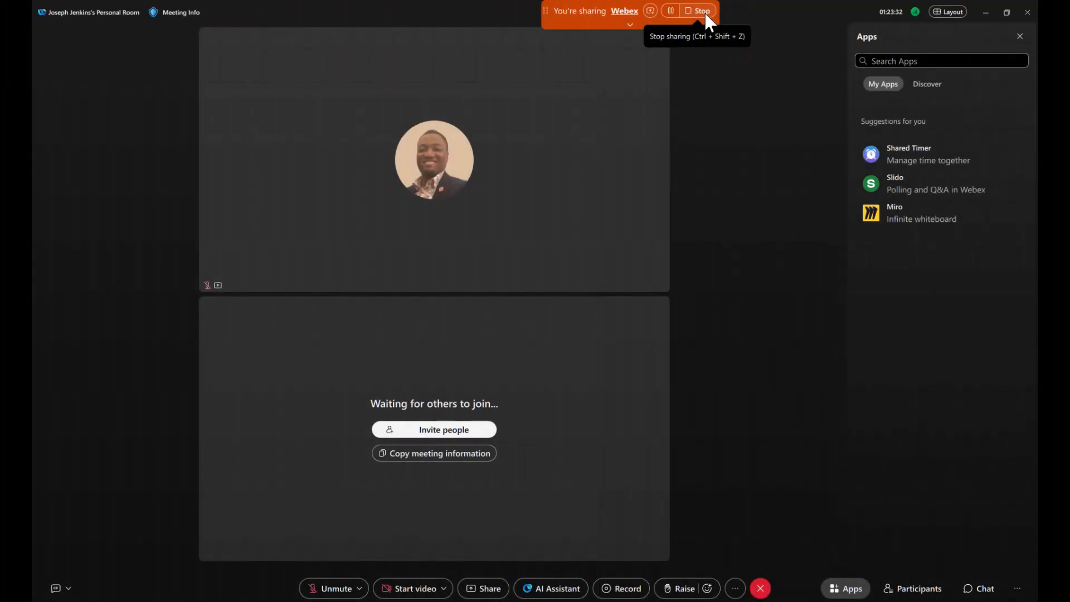
mouse_move(670, 11)
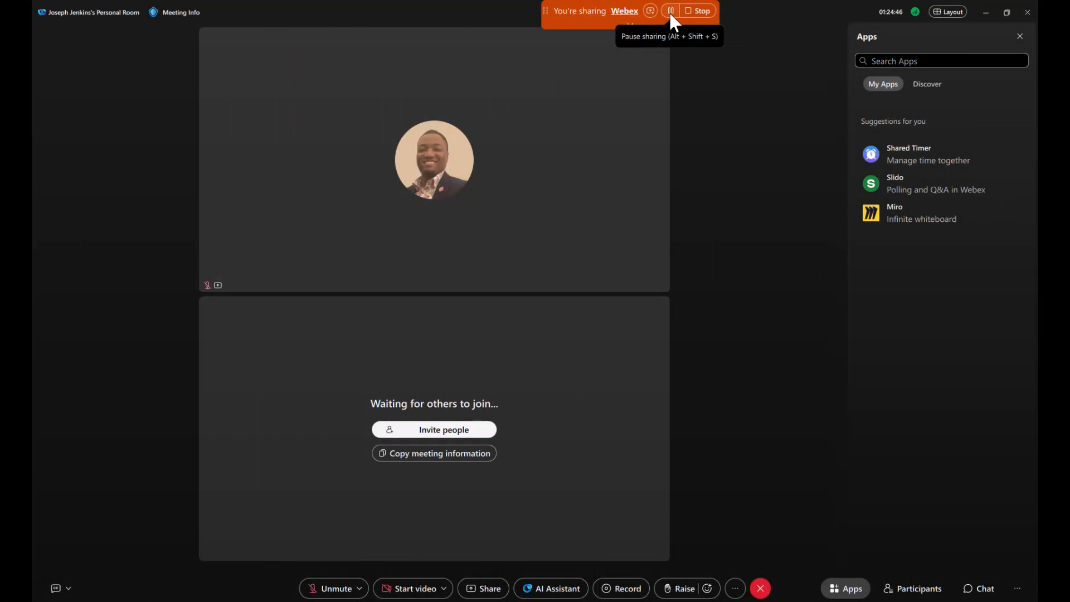
click(649, 11)
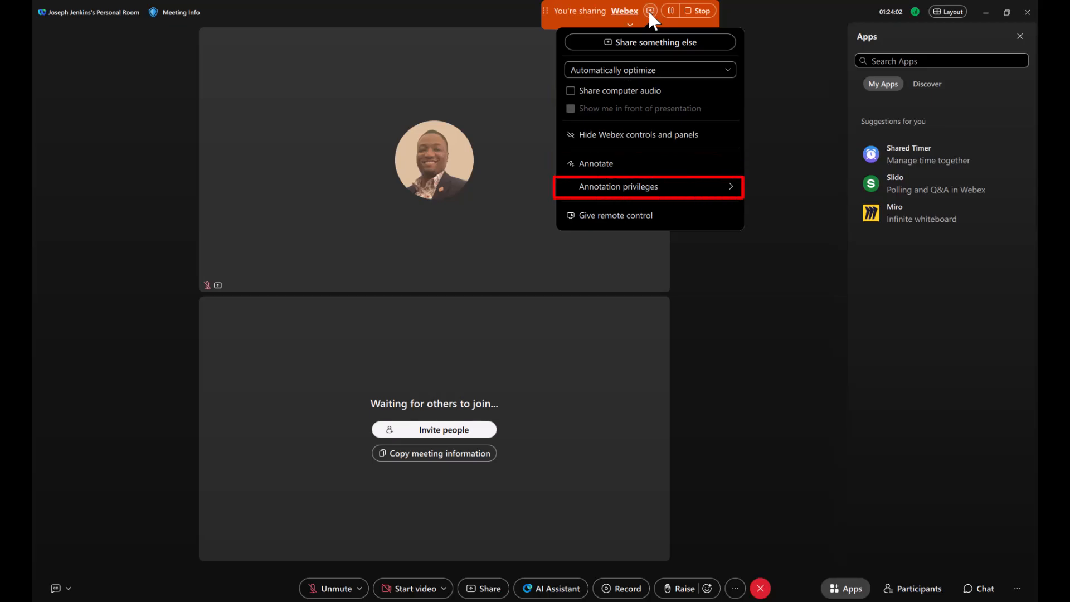
mouse_move(615, 215)
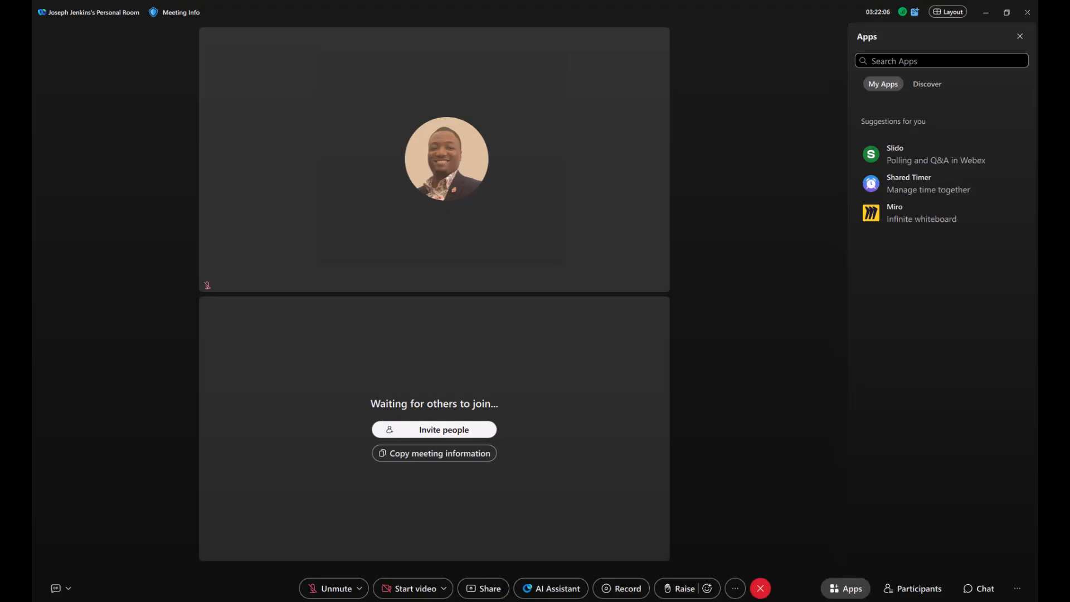
Step: Show the participants list, then the chat panel with its welcome messages and images
click(919, 589)
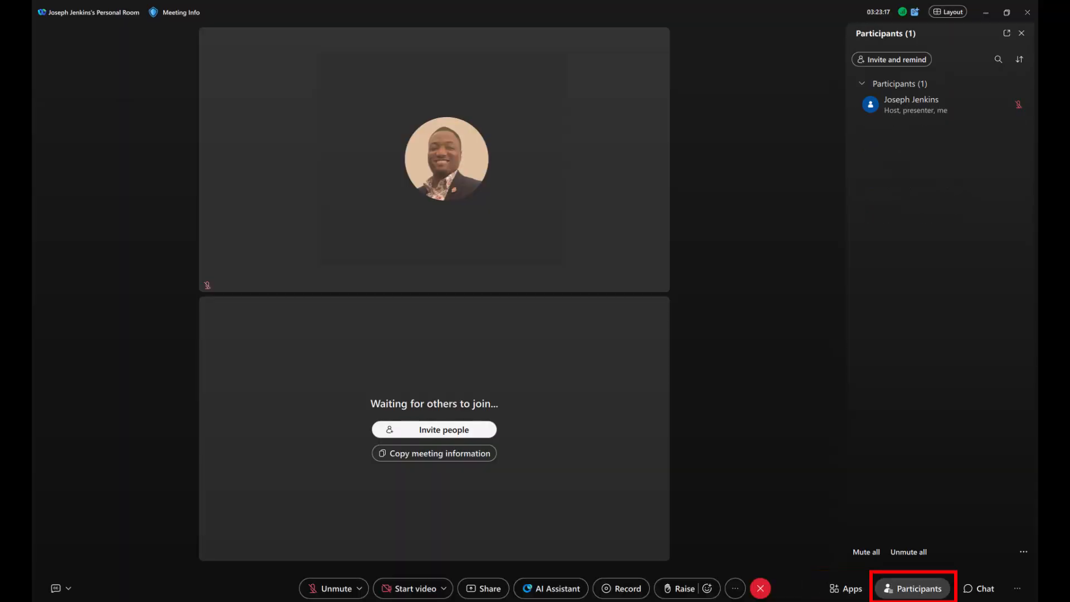
click(985, 589)
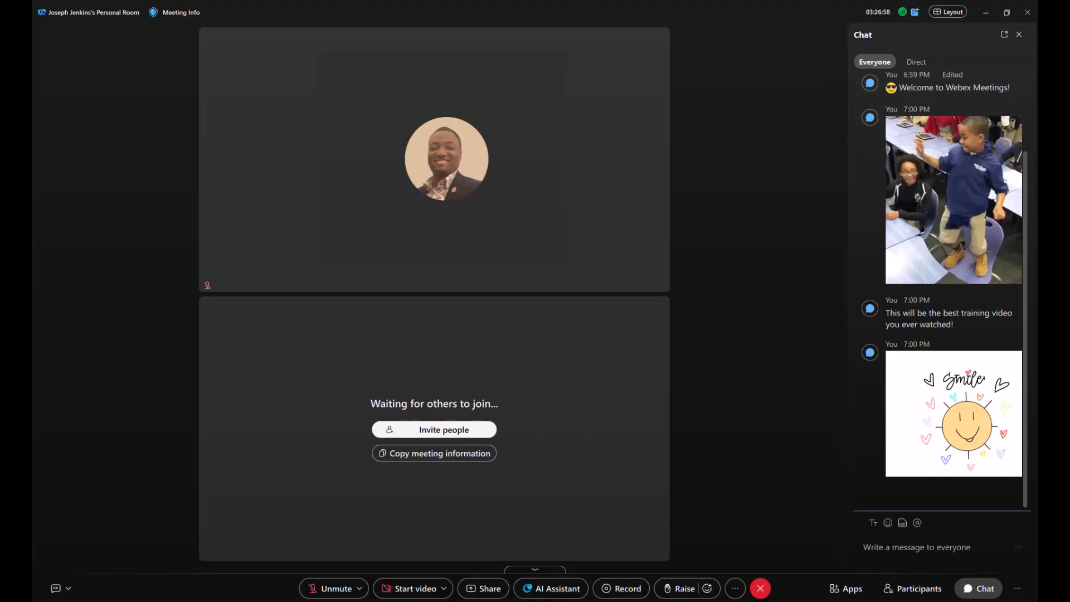
Step: Try chat formatting, emoji and GIF tools, then view the Meeting recap list of past sessions
click(875, 523)
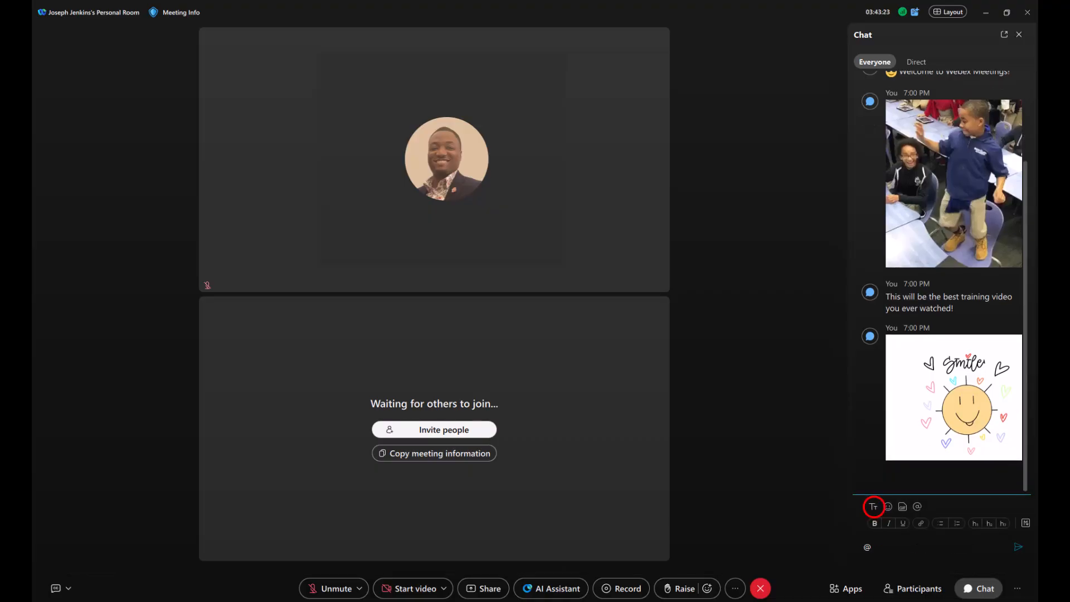
click(874, 506)
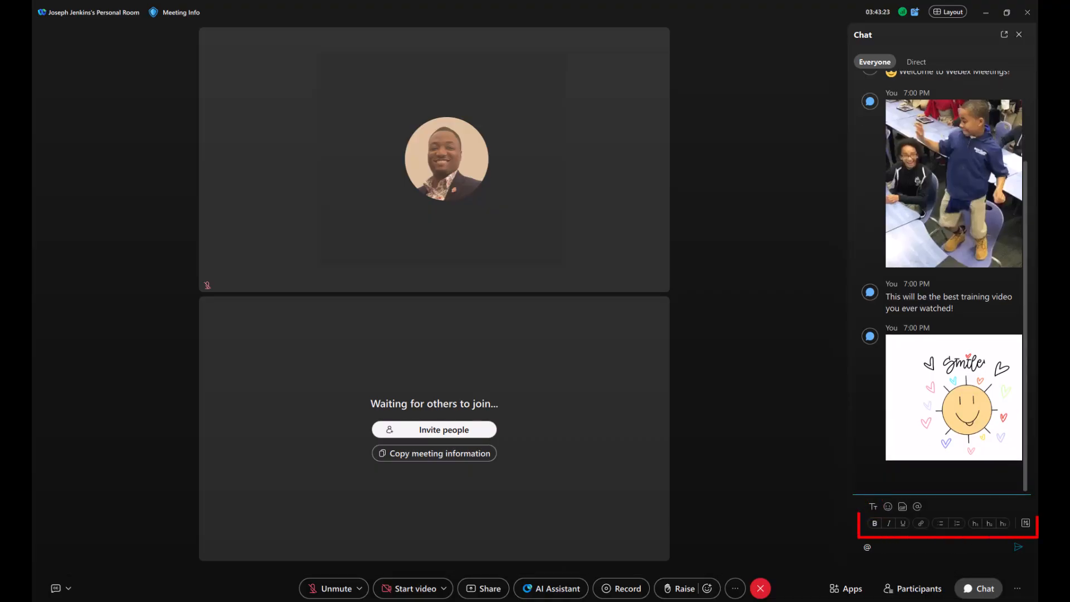
click(888, 506)
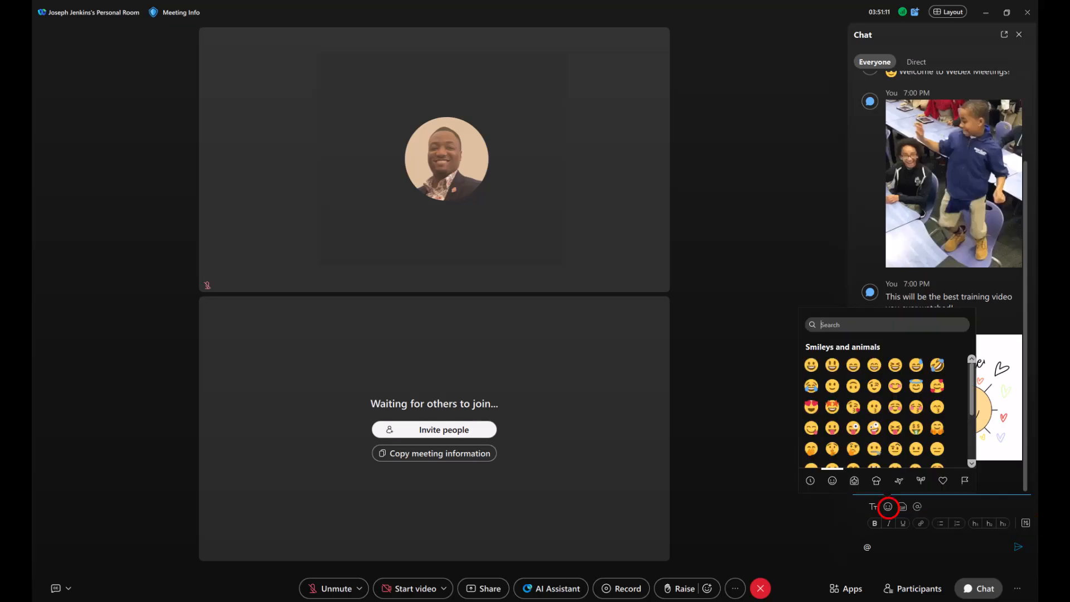
click(902, 506)
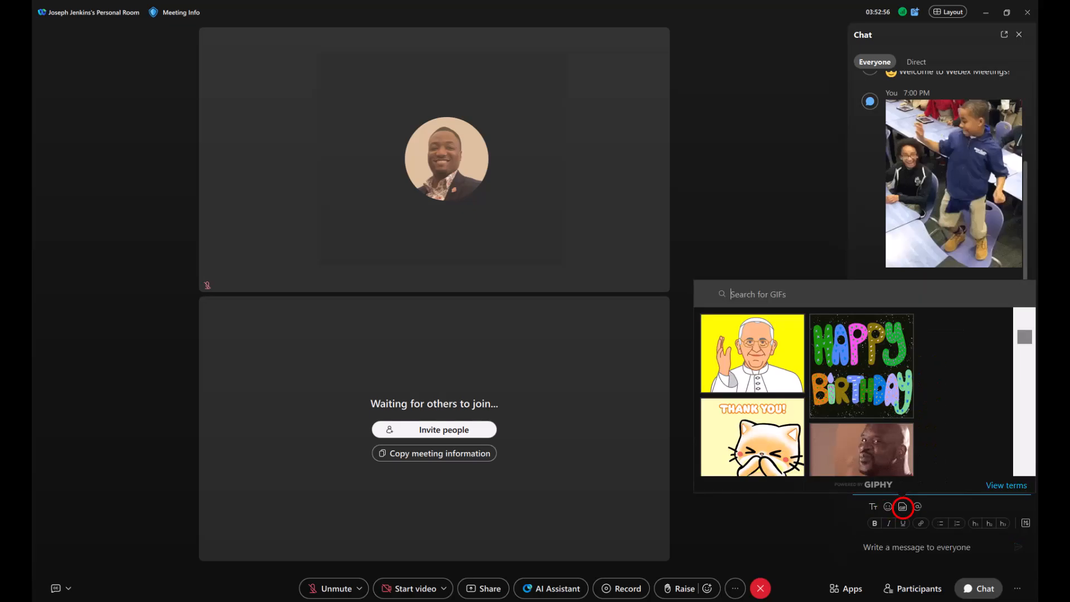
click(917, 507)
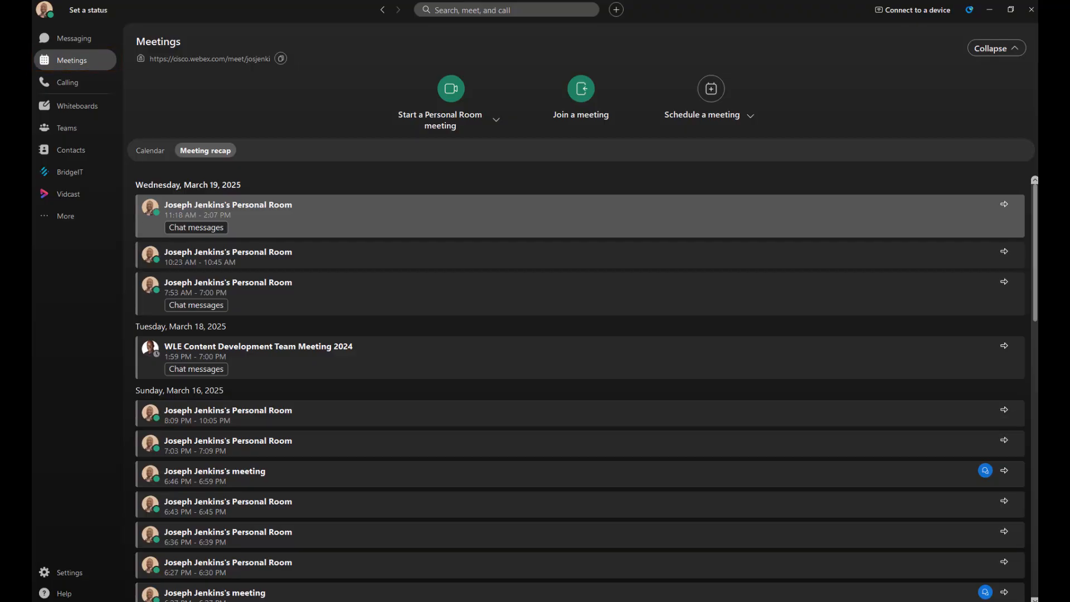
mouse_move(205, 150)
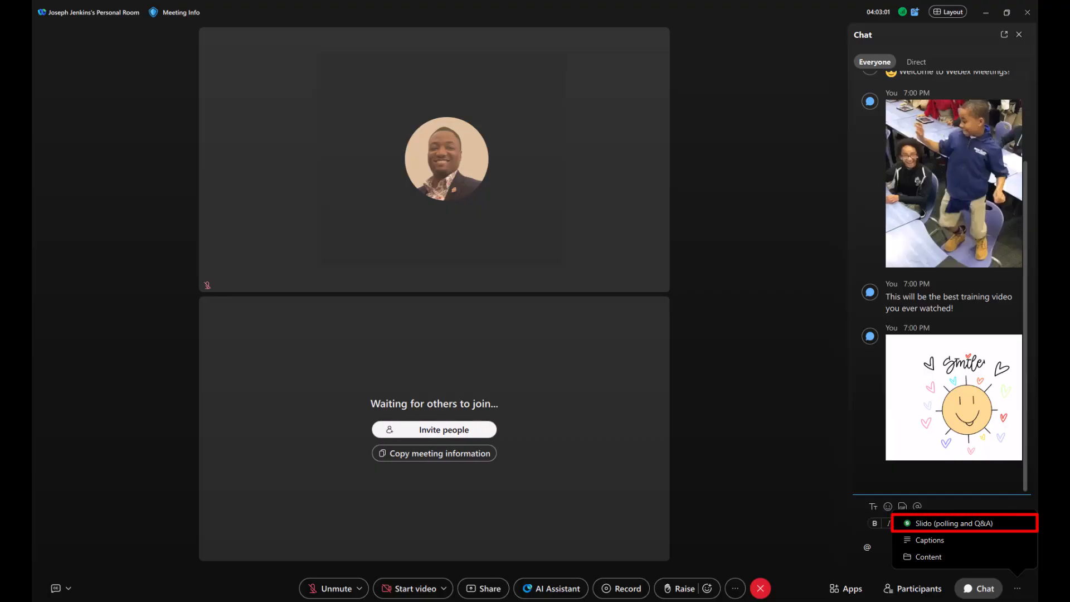
Step: Open the Slido panel with two personal room slidos, then the Content panel for meeting files
click(951, 524)
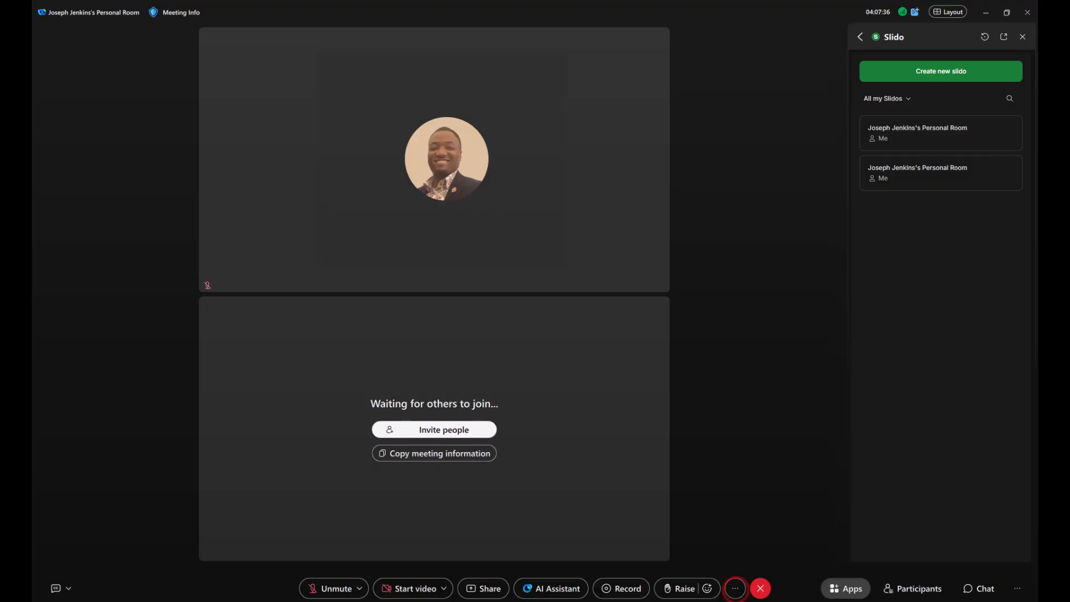
click(735, 589)
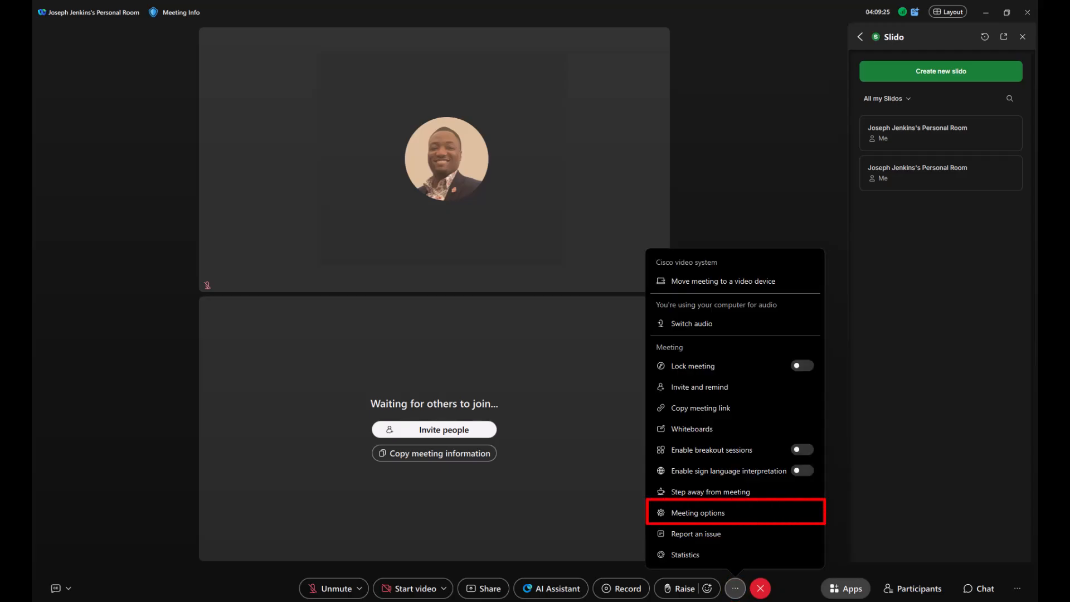
click(698, 513)
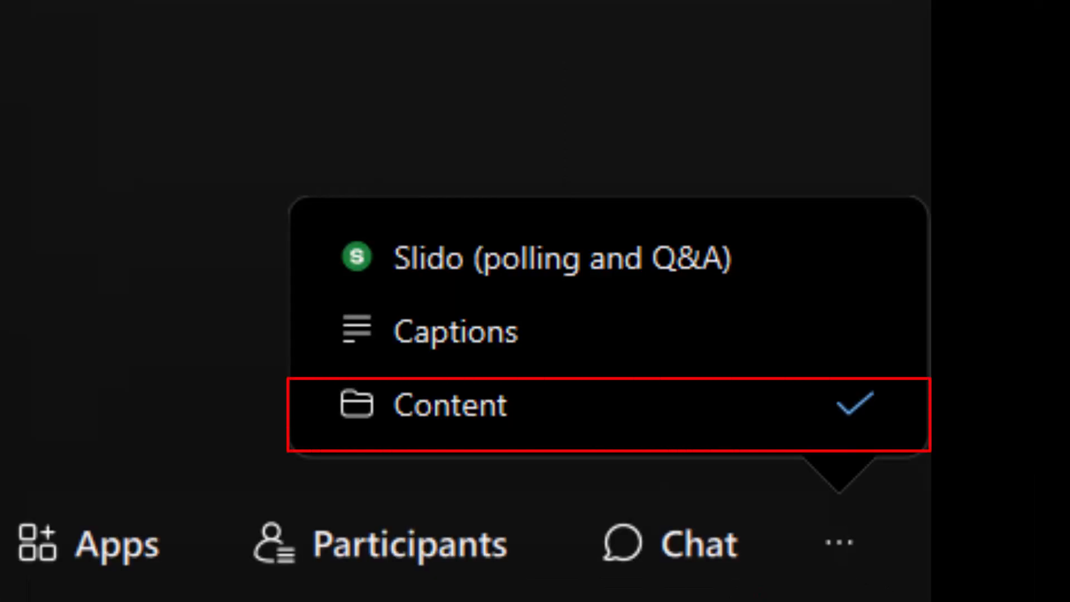
click(451, 404)
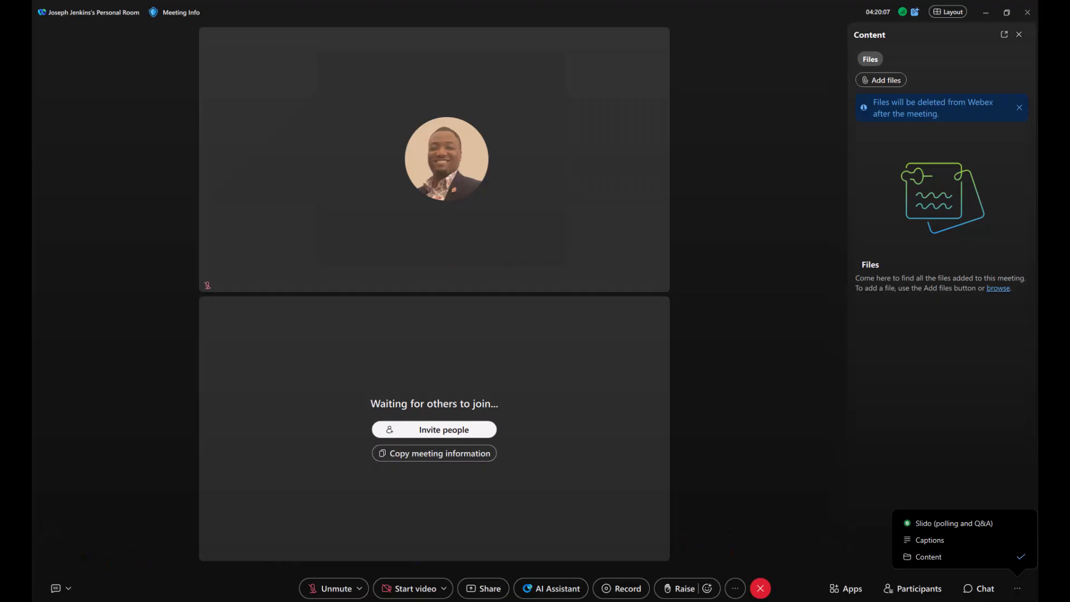